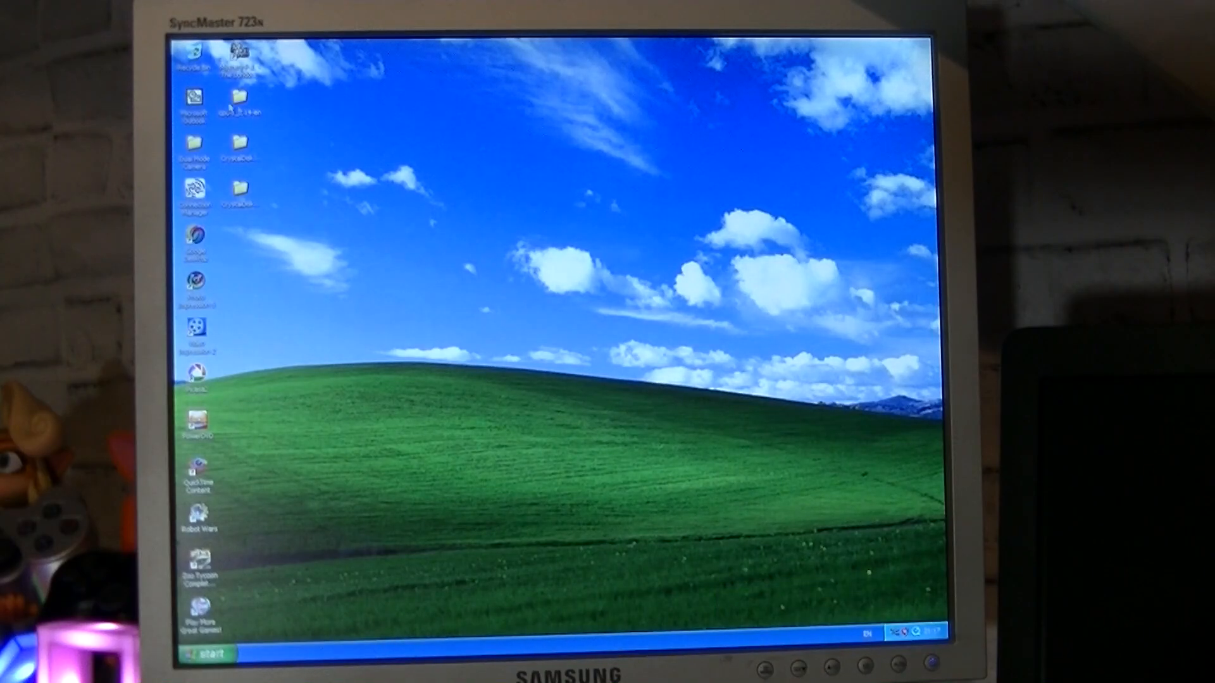
Open the CrystalDiskInfo 9.6.0 folder and launch DiskInfo32 to view drive C's health.
double_click(238, 101)
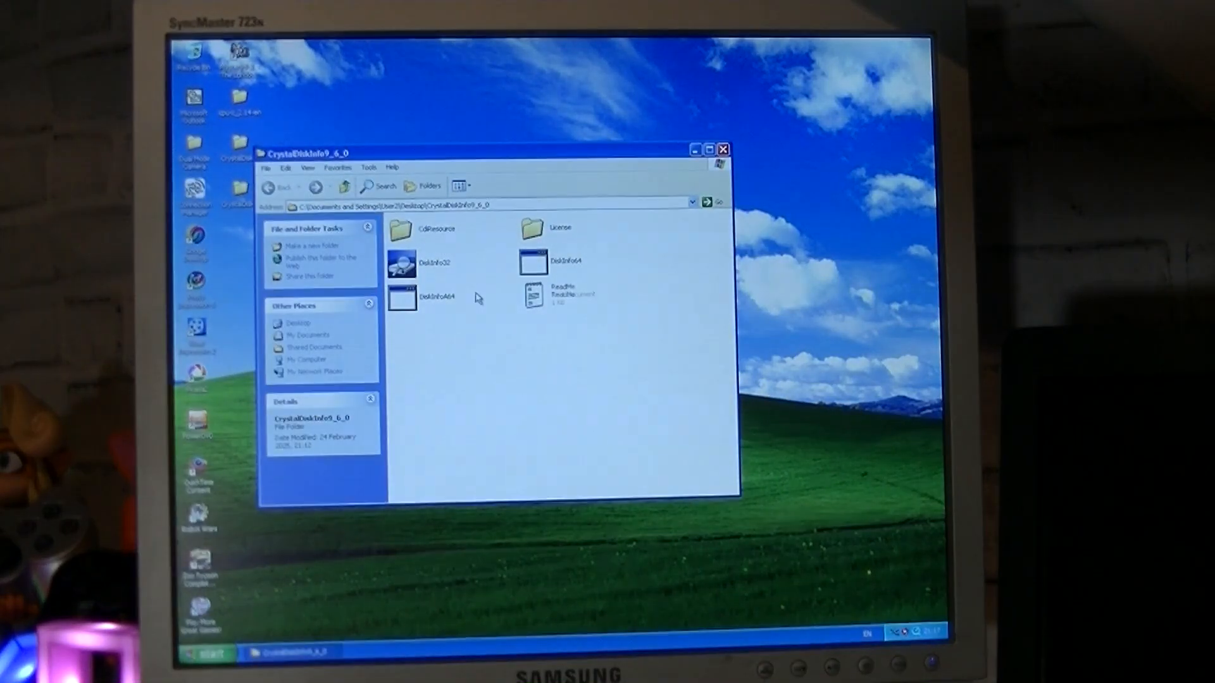
click(432, 262)
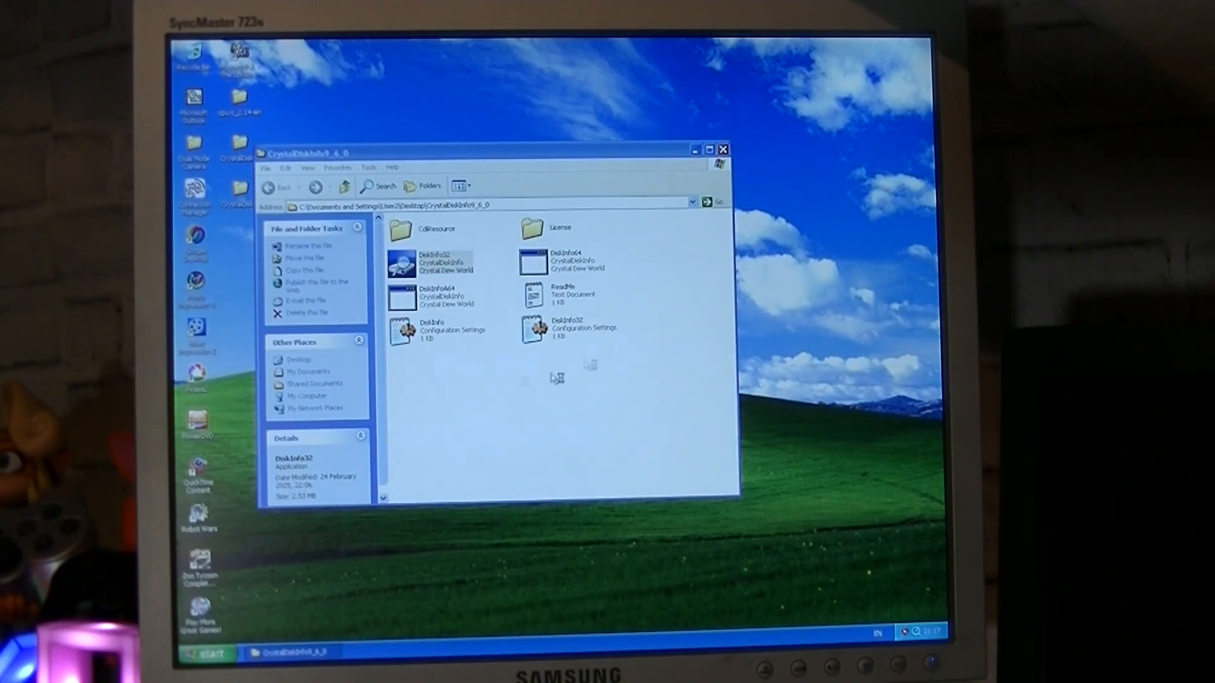
mouse_move(606, 400)
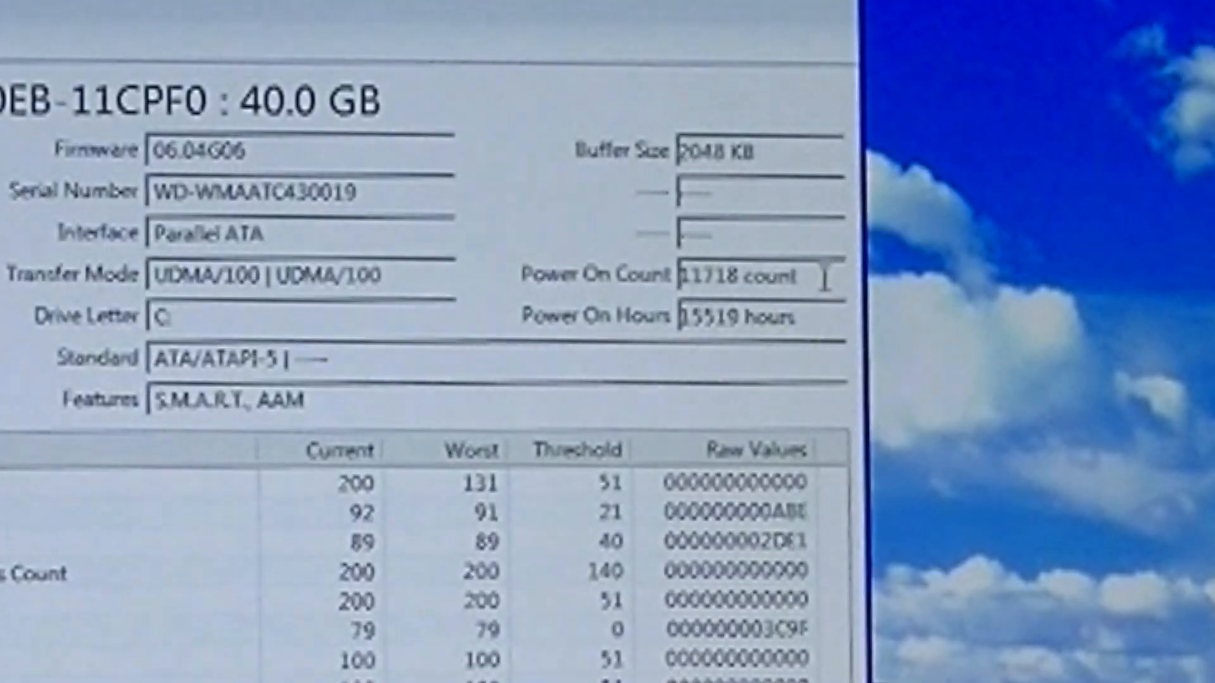
mouse_move(659, 352)
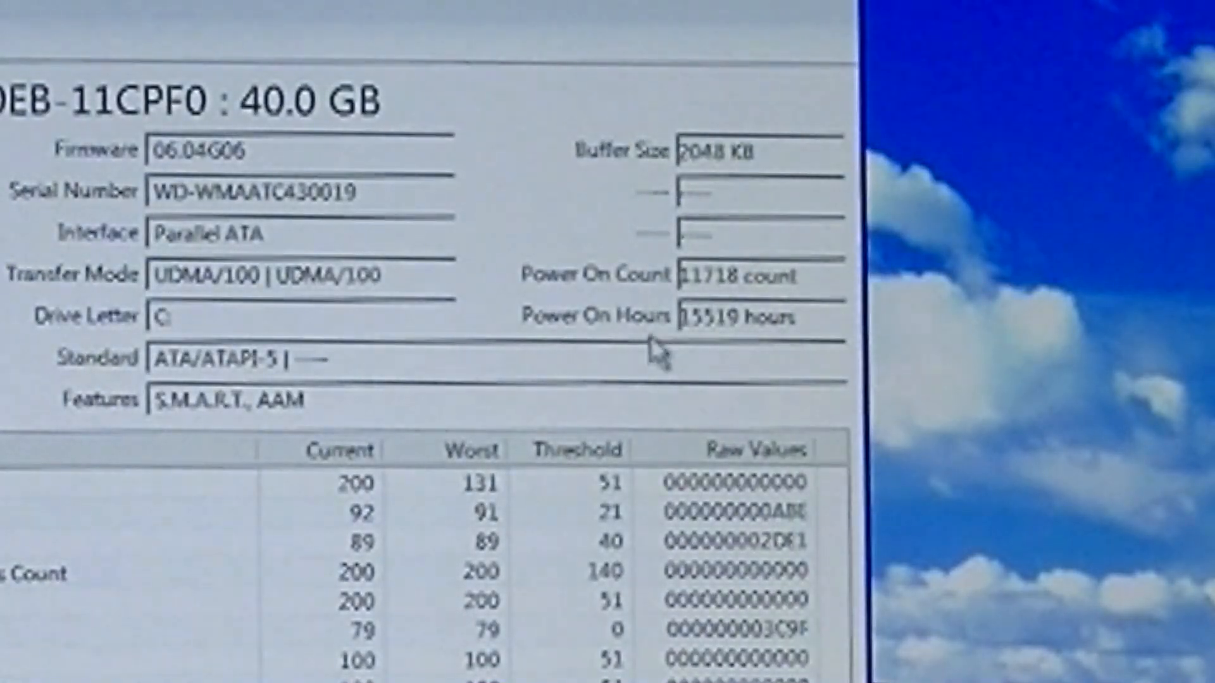
mouse_move(903, 318)
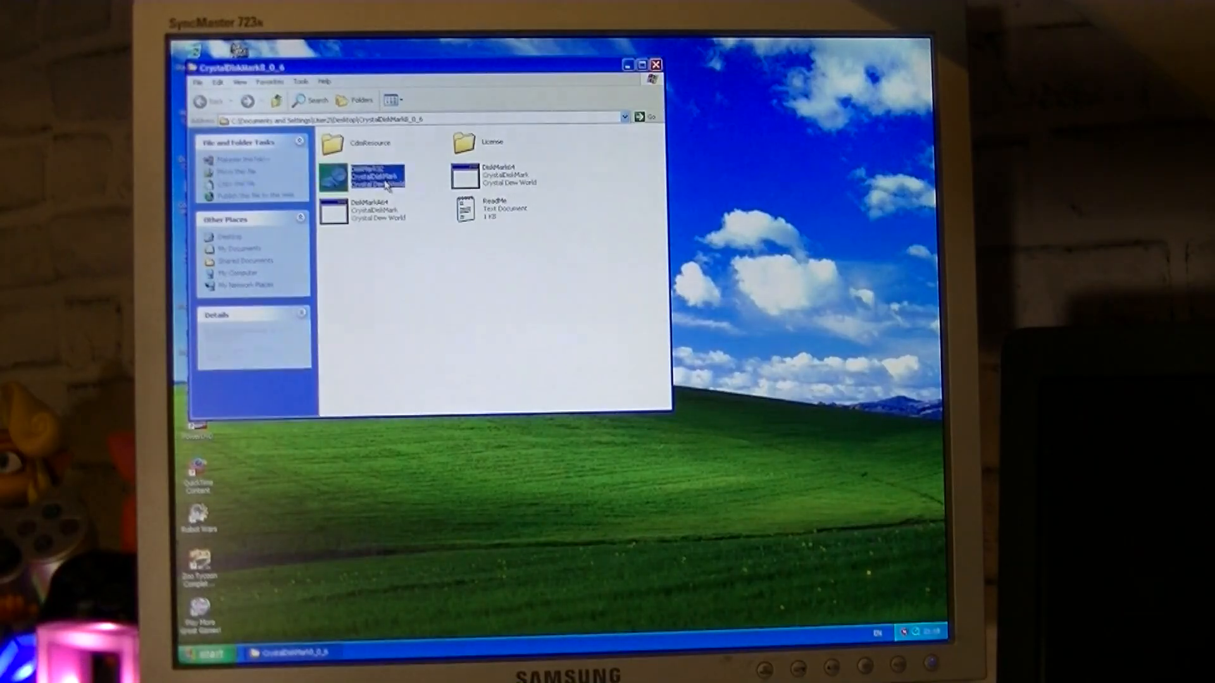
Launch DiskMark32 and run all tests at 128MiB, getting about 33 MB/s sequential.
click(368, 176)
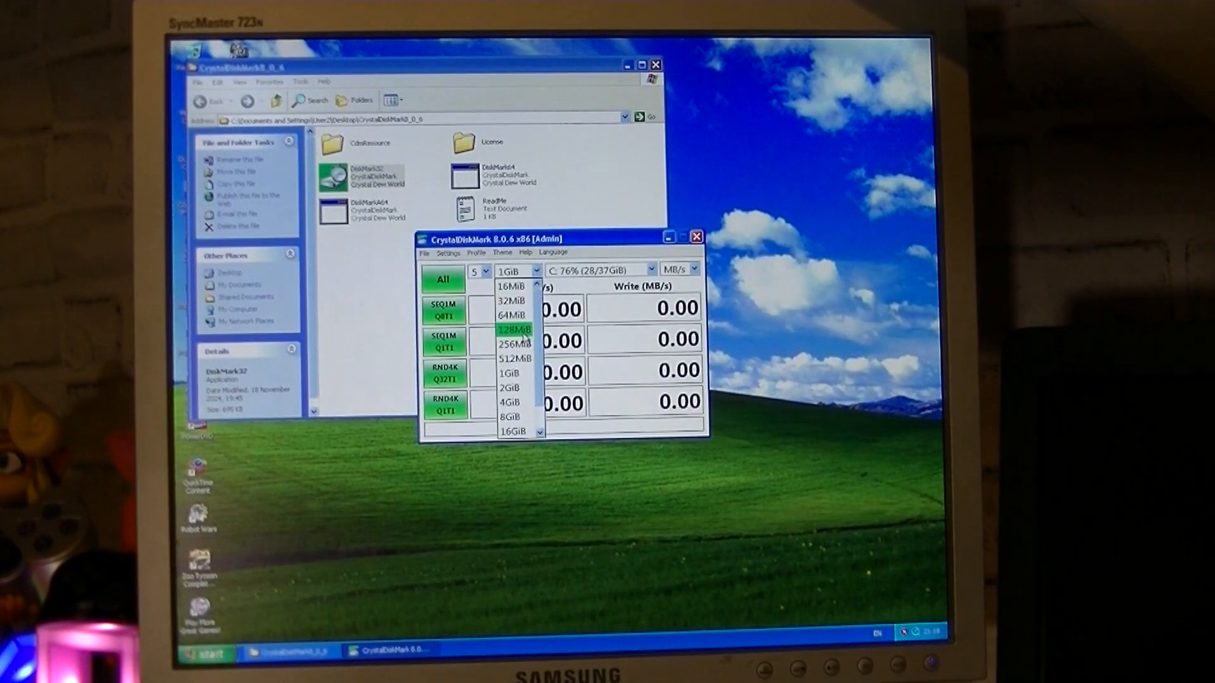
click(511, 329)
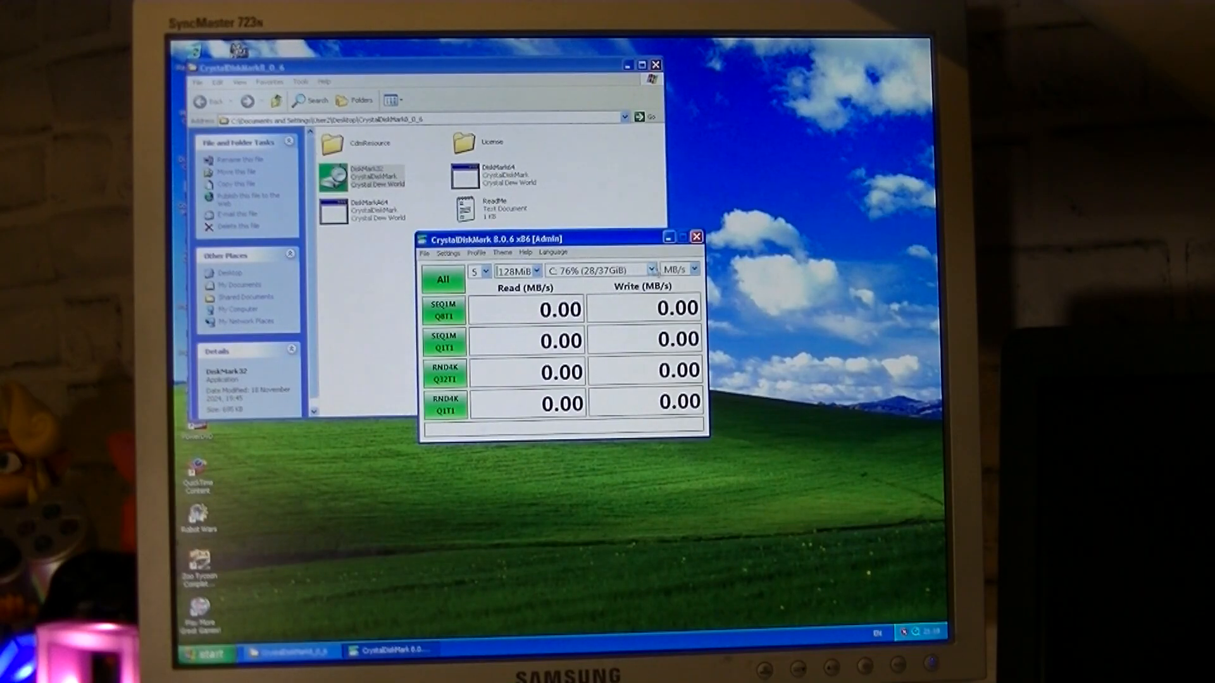
click(442, 280)
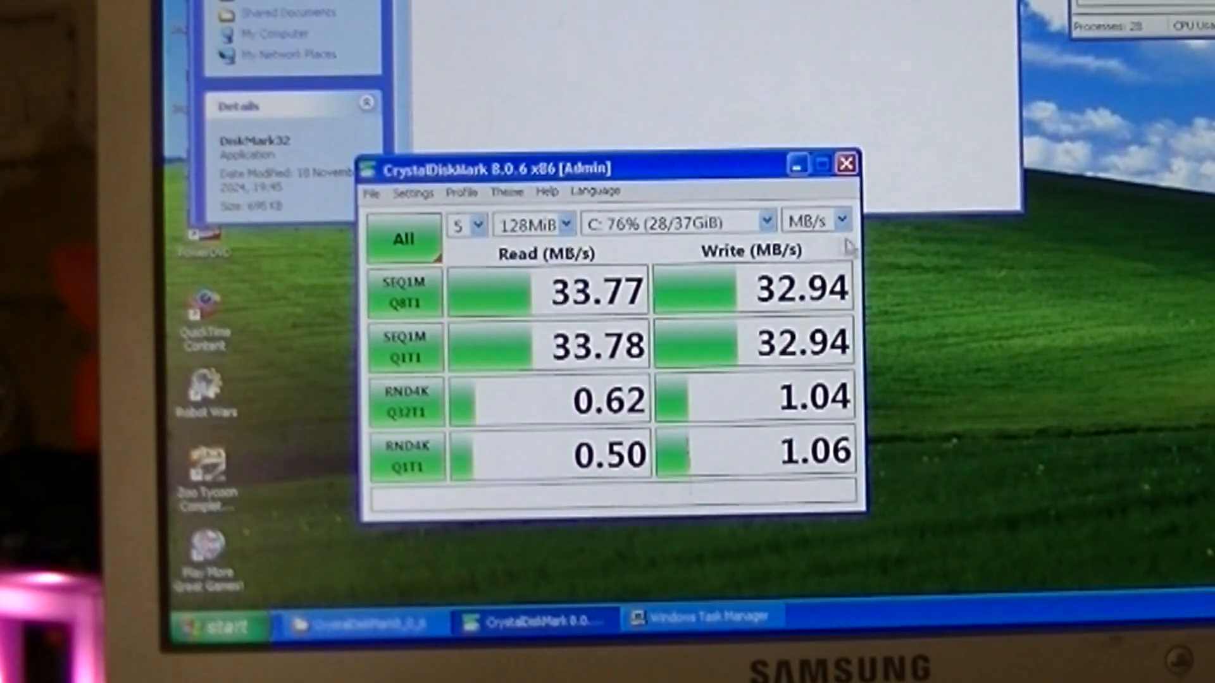
mouse_move(666, 256)
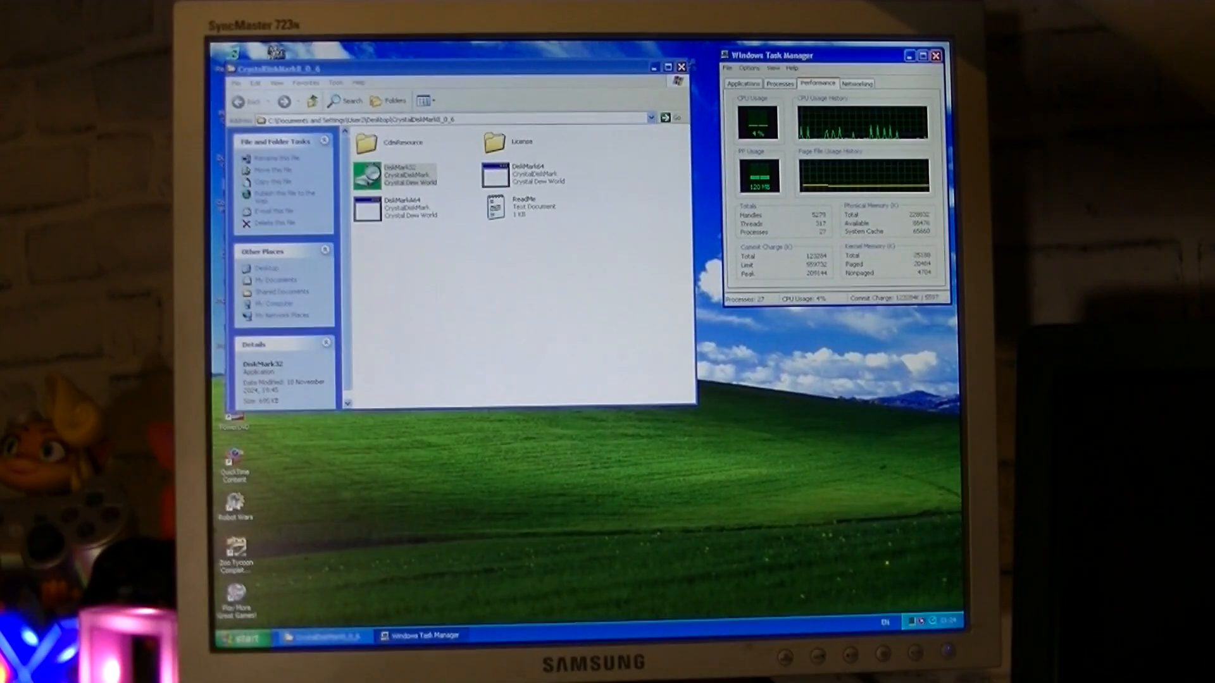
Shut down Windows XP from the Start menu.
click(243, 637)
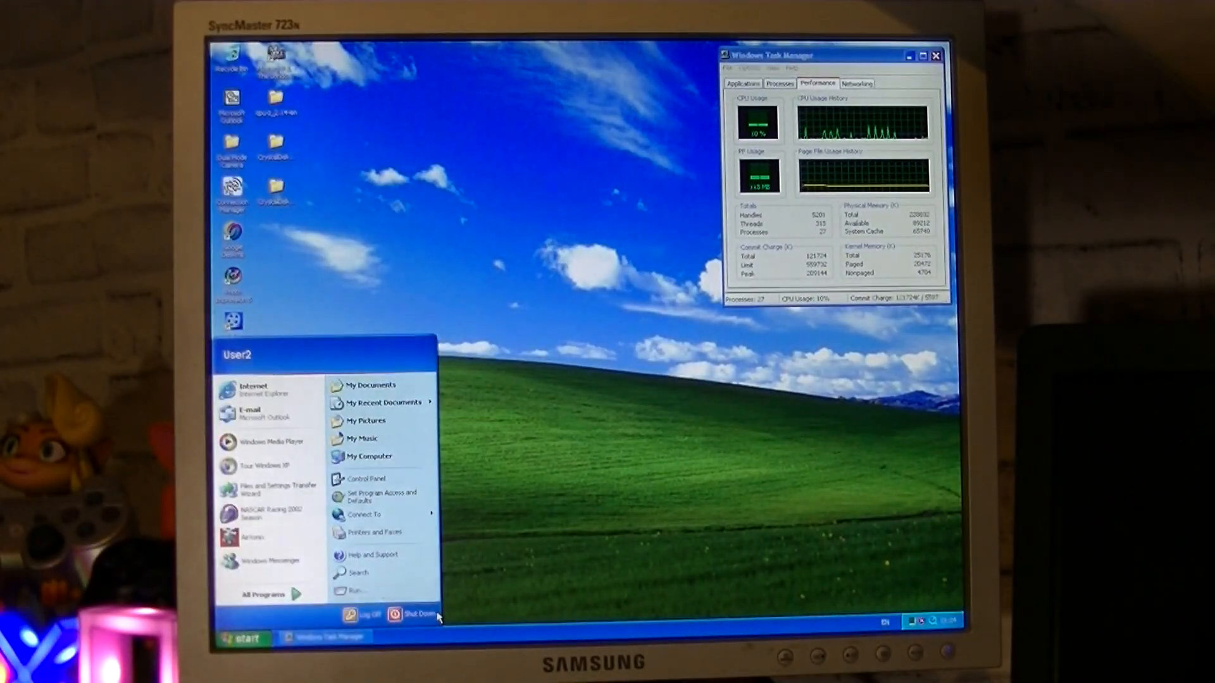
click(421, 615)
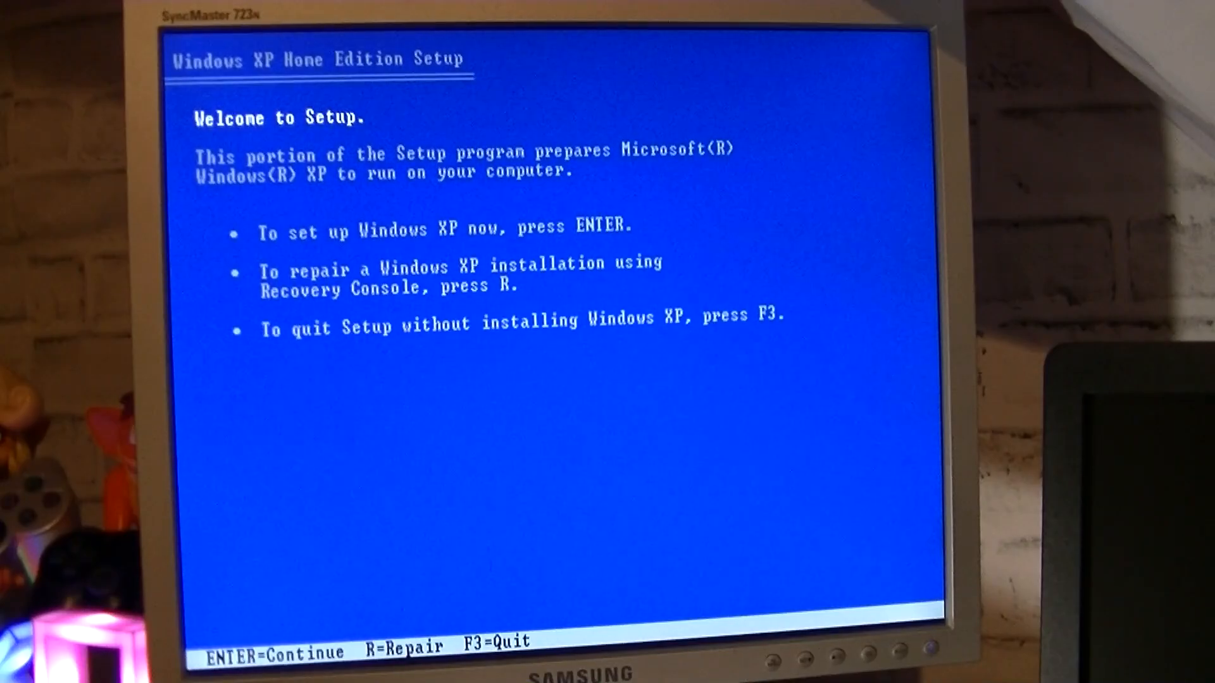
Create a 60000 MB partition C, install there, and quick-format it as NTFS.
key(enter)
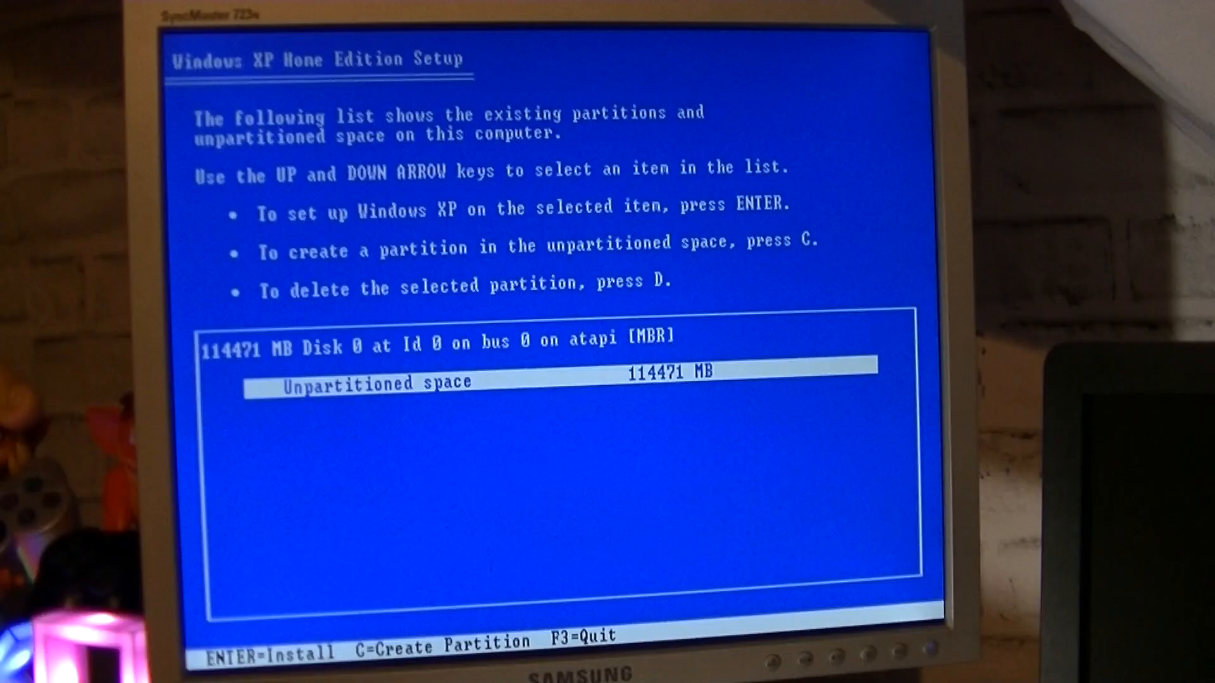
key(c)
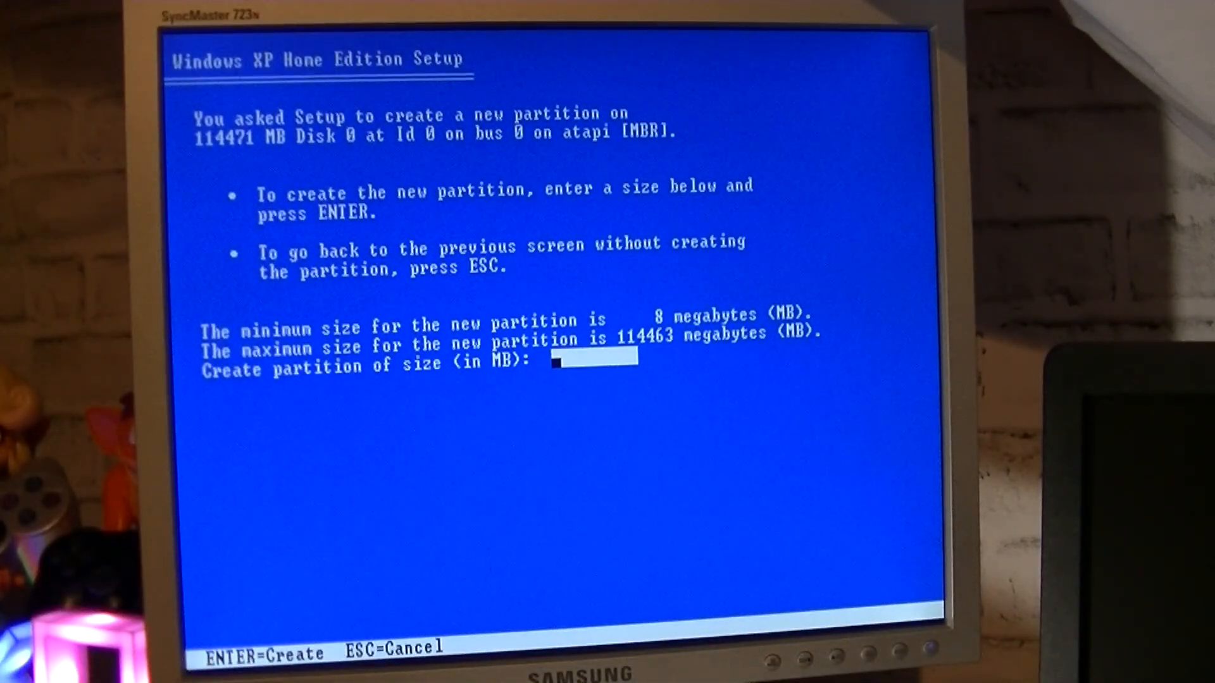
text(60000)
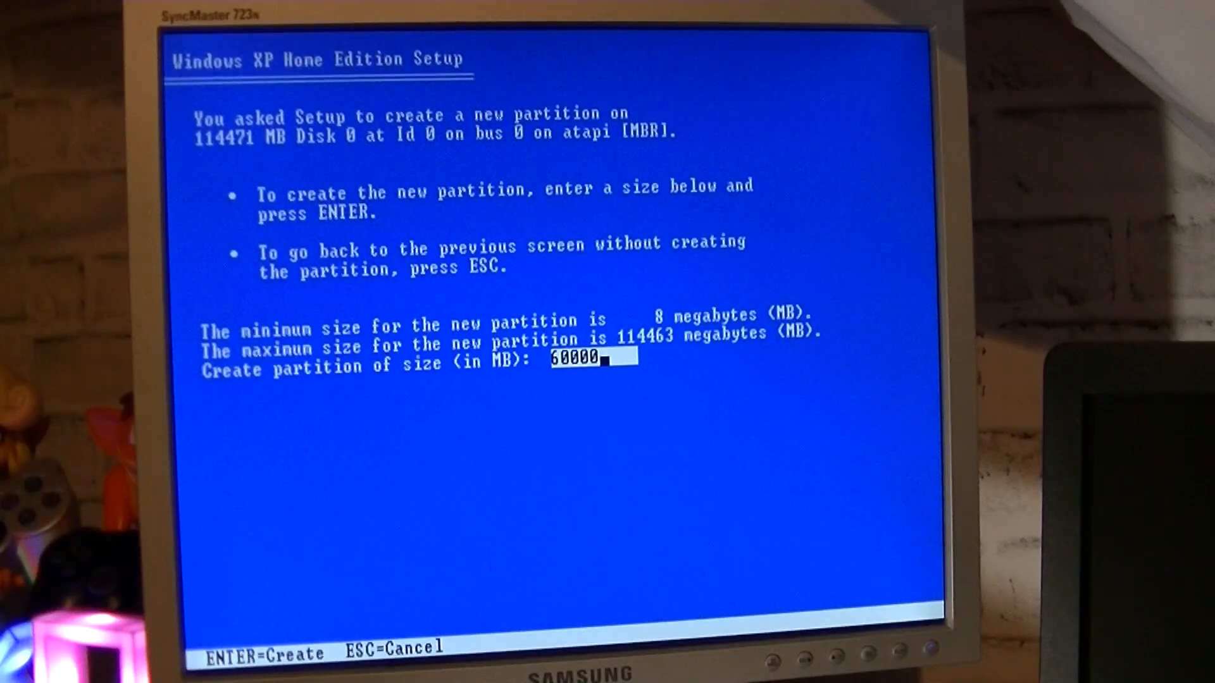
key(enter)
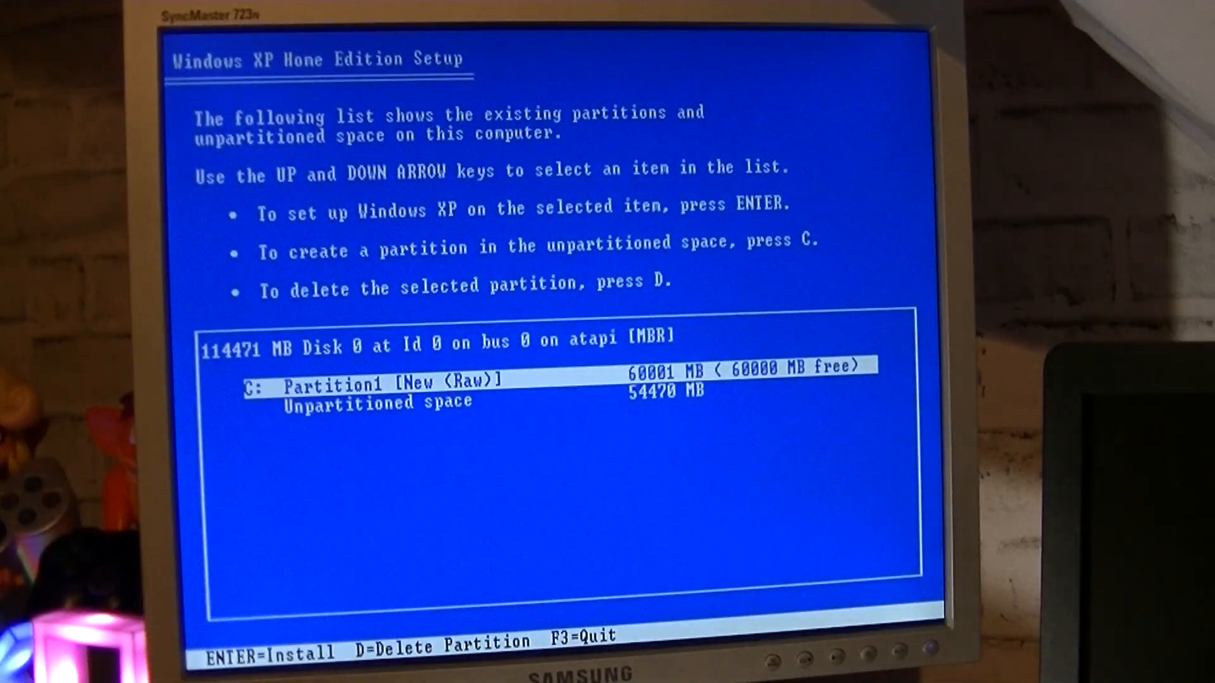
key(enter)
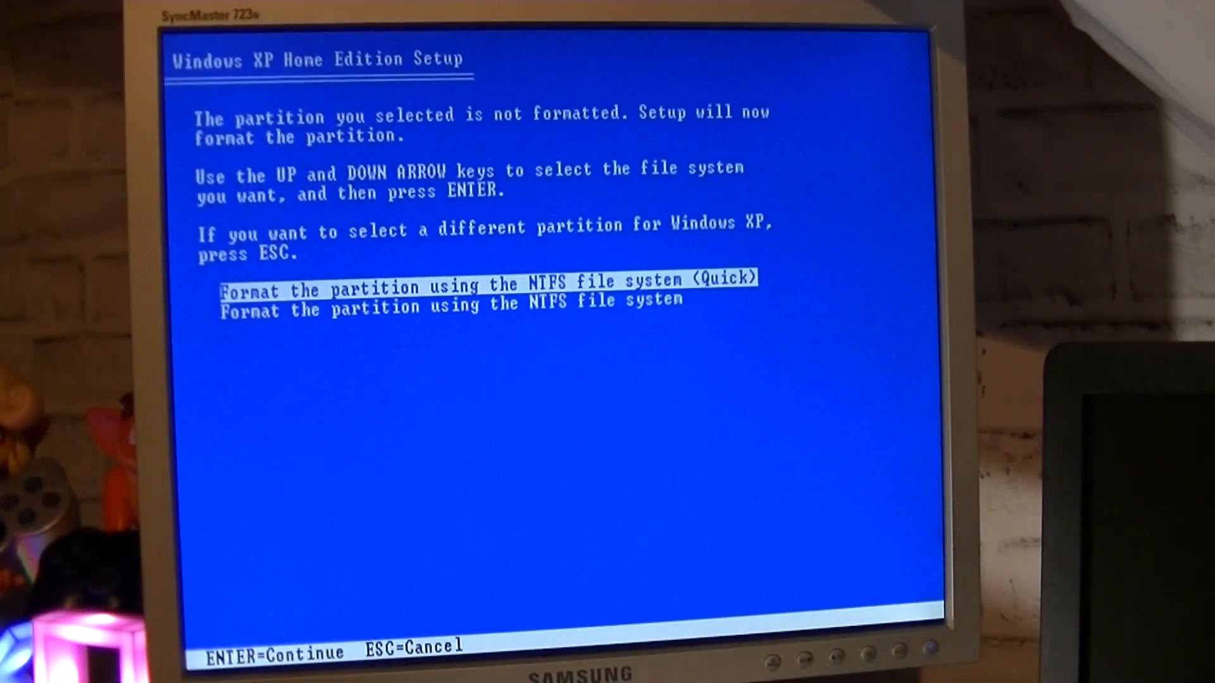
key(enter)
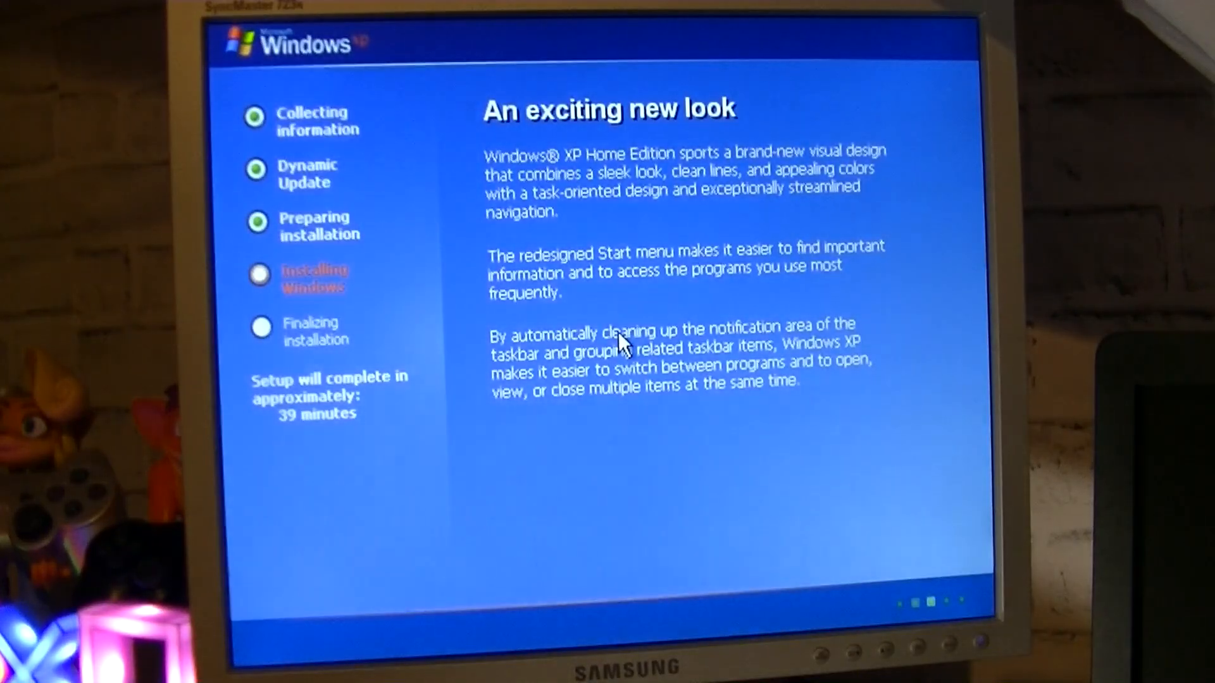
mouse_move(581, 558)
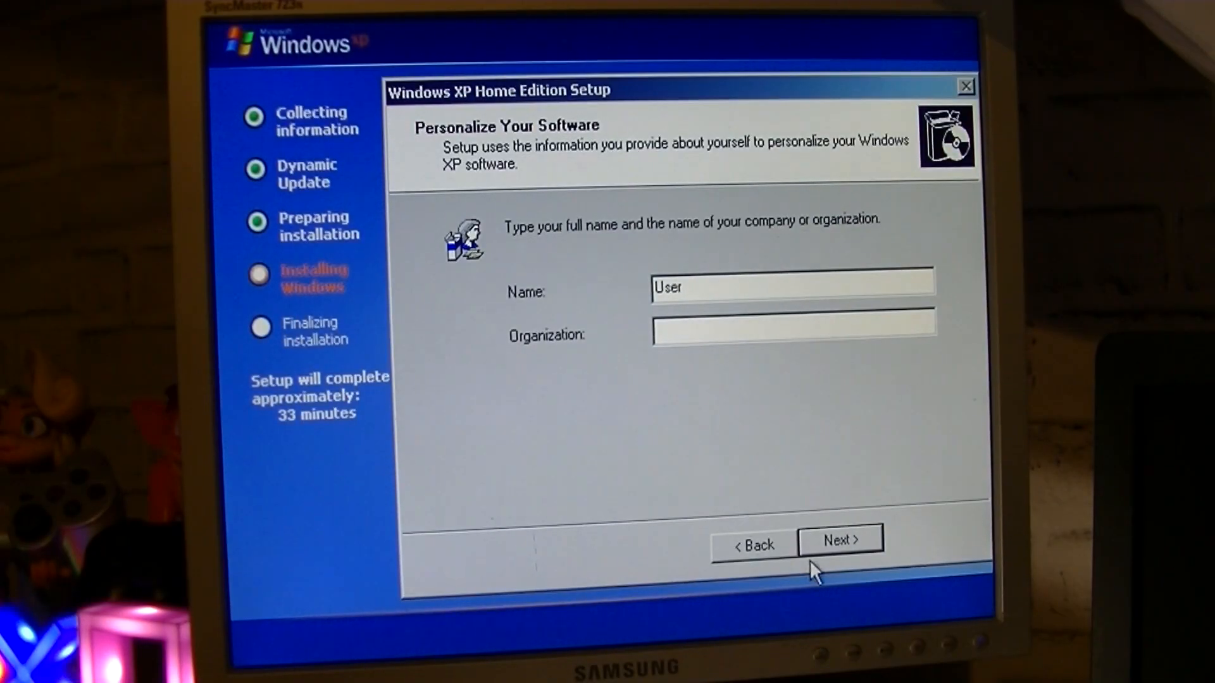
click(840, 539)
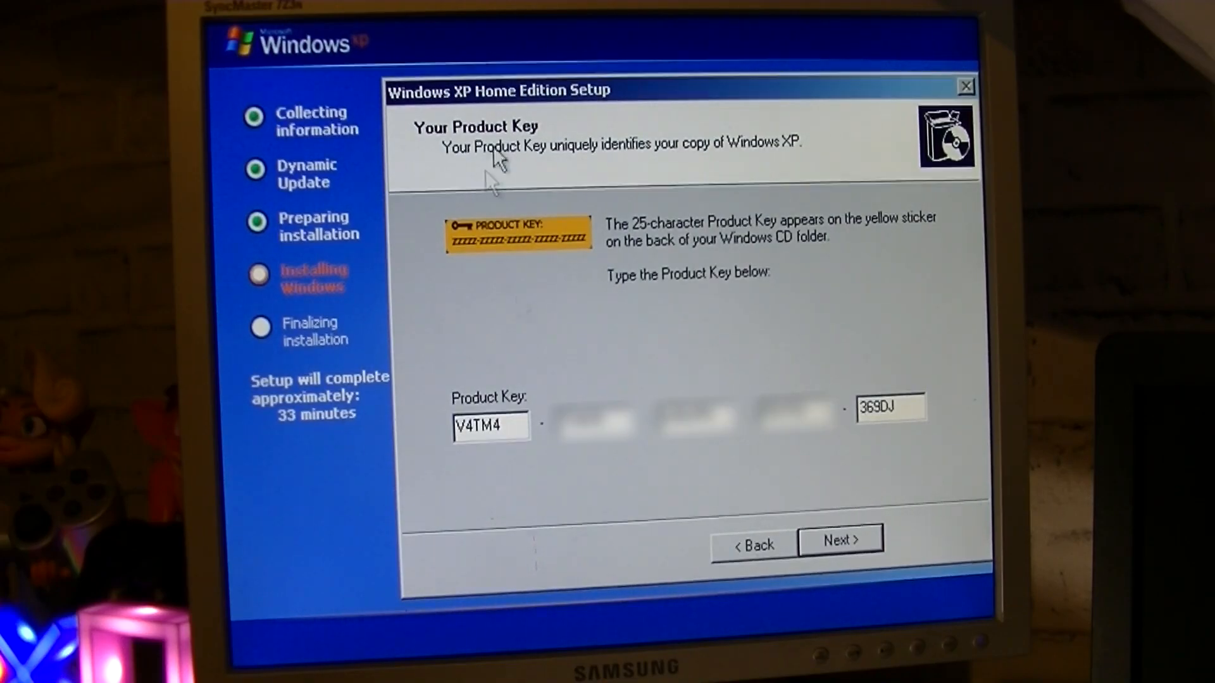
click(840, 540)
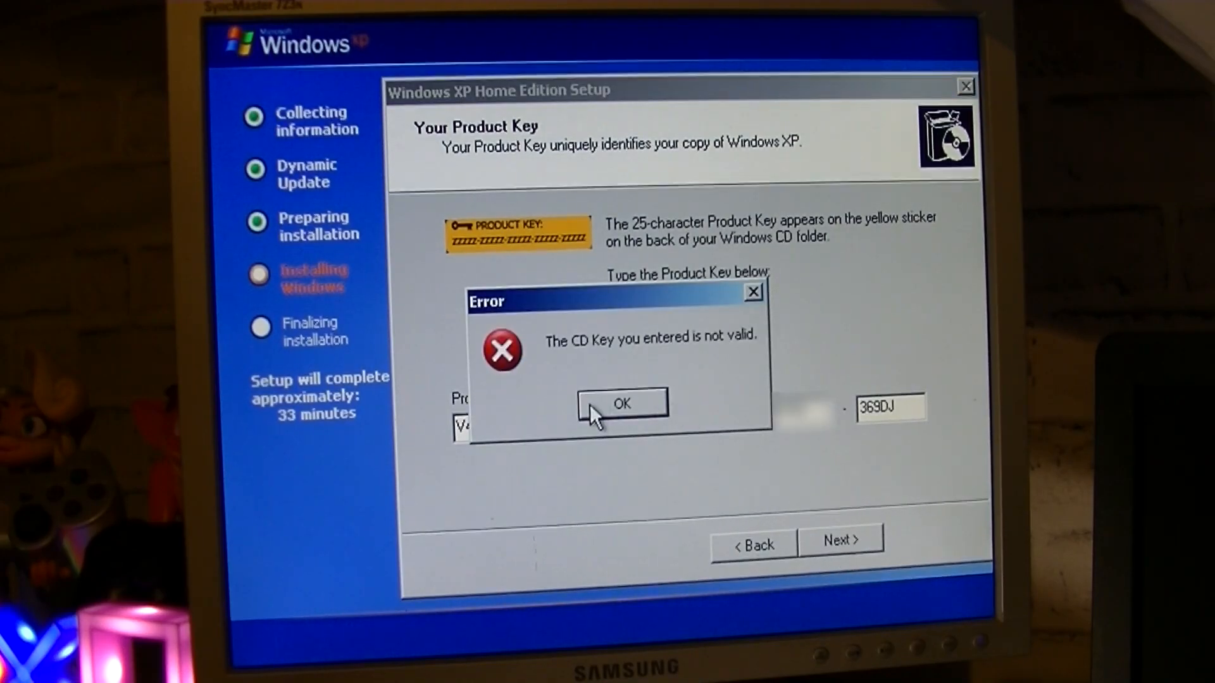
click(622, 404)
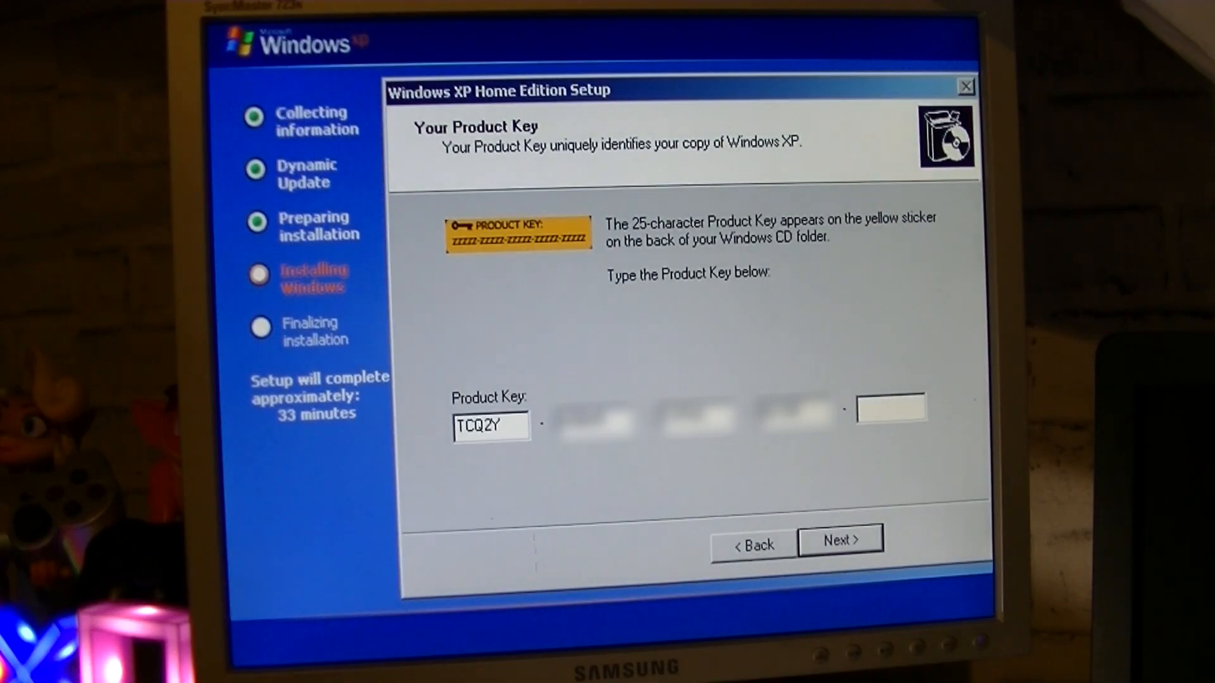
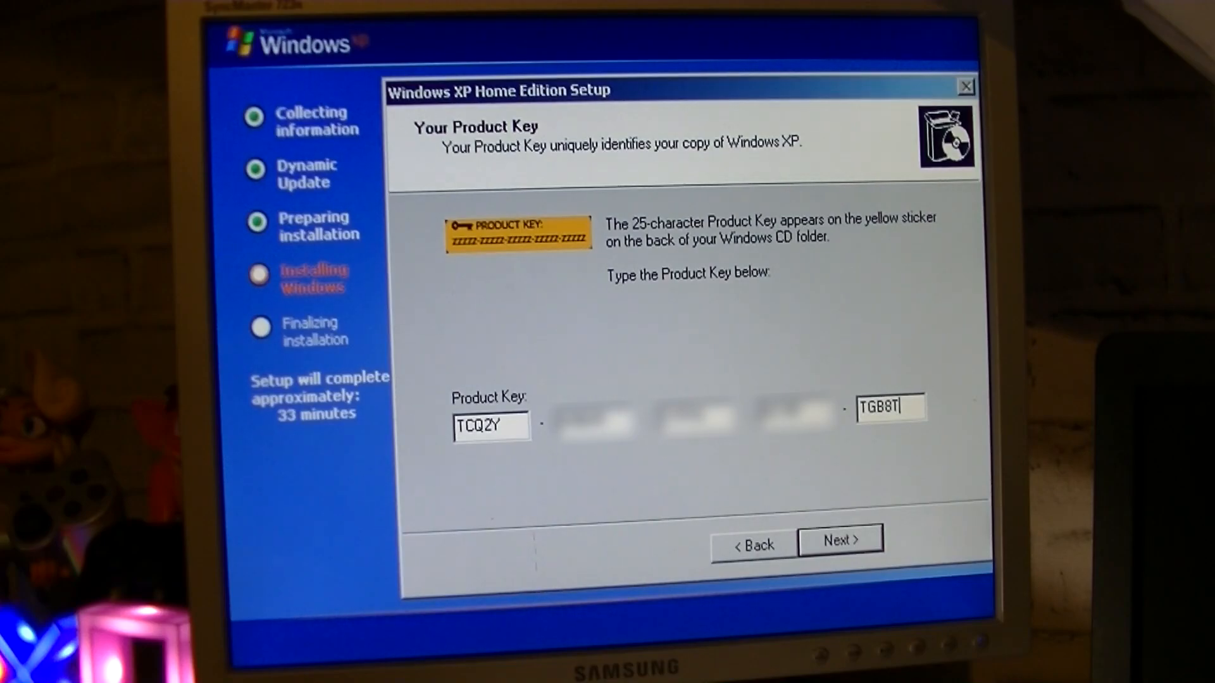
click(841, 539)
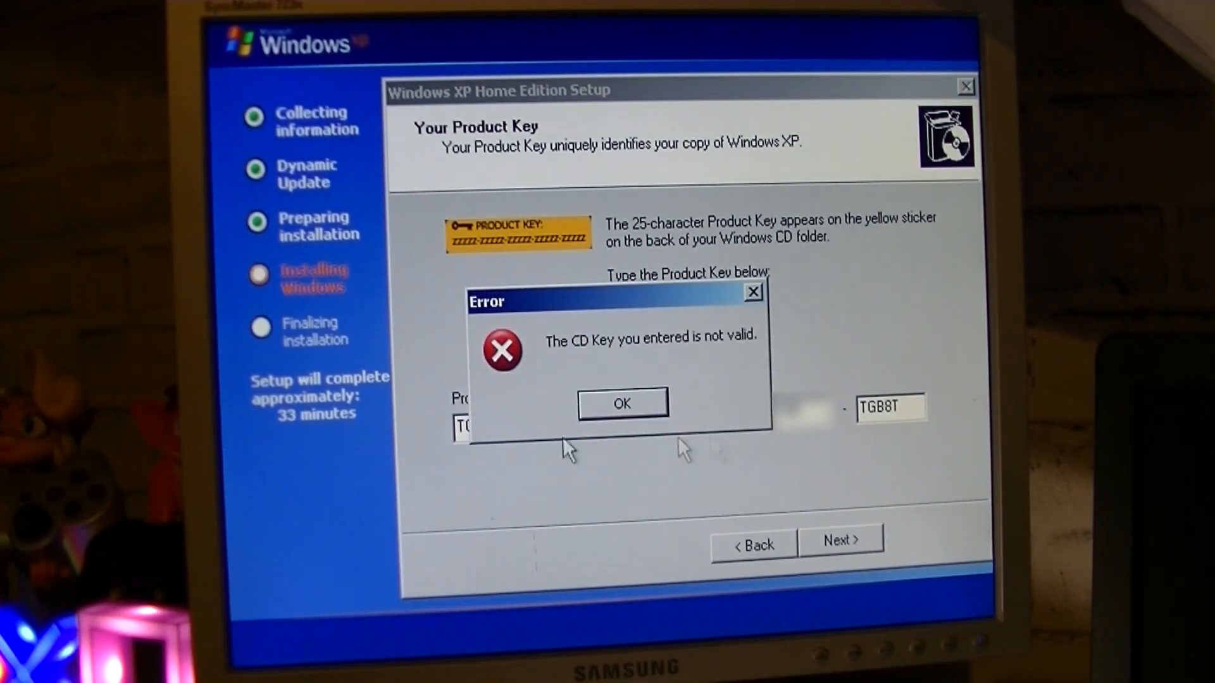
click(622, 404)
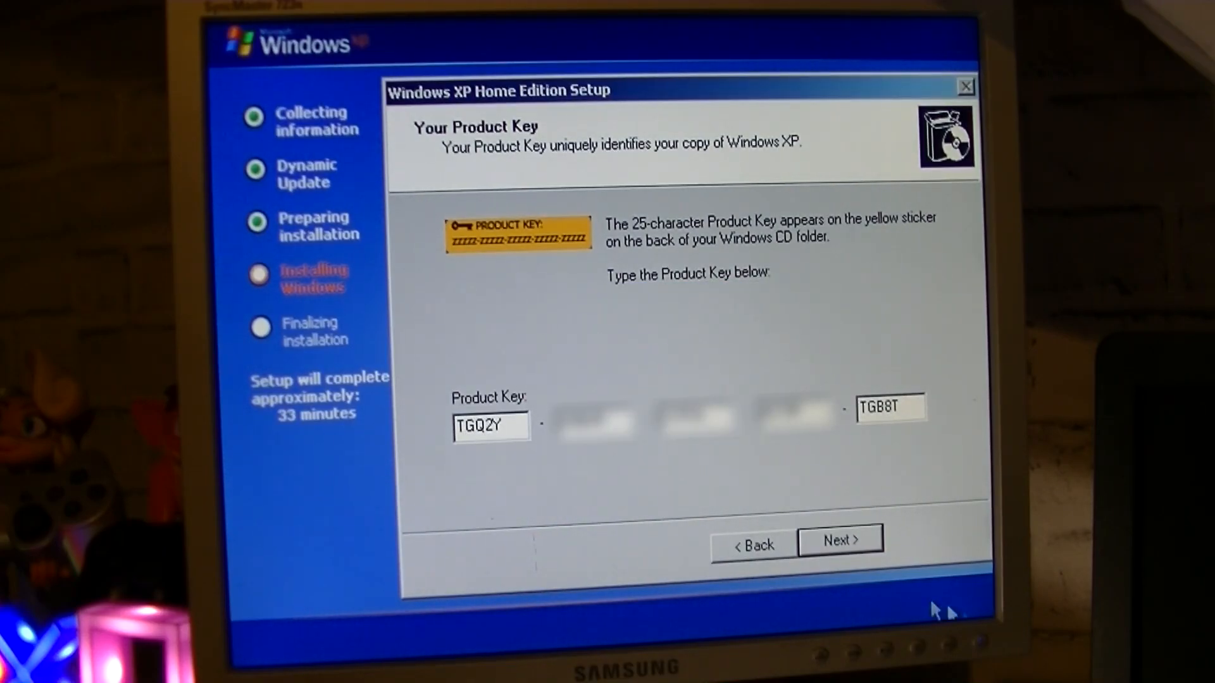
click(840, 540)
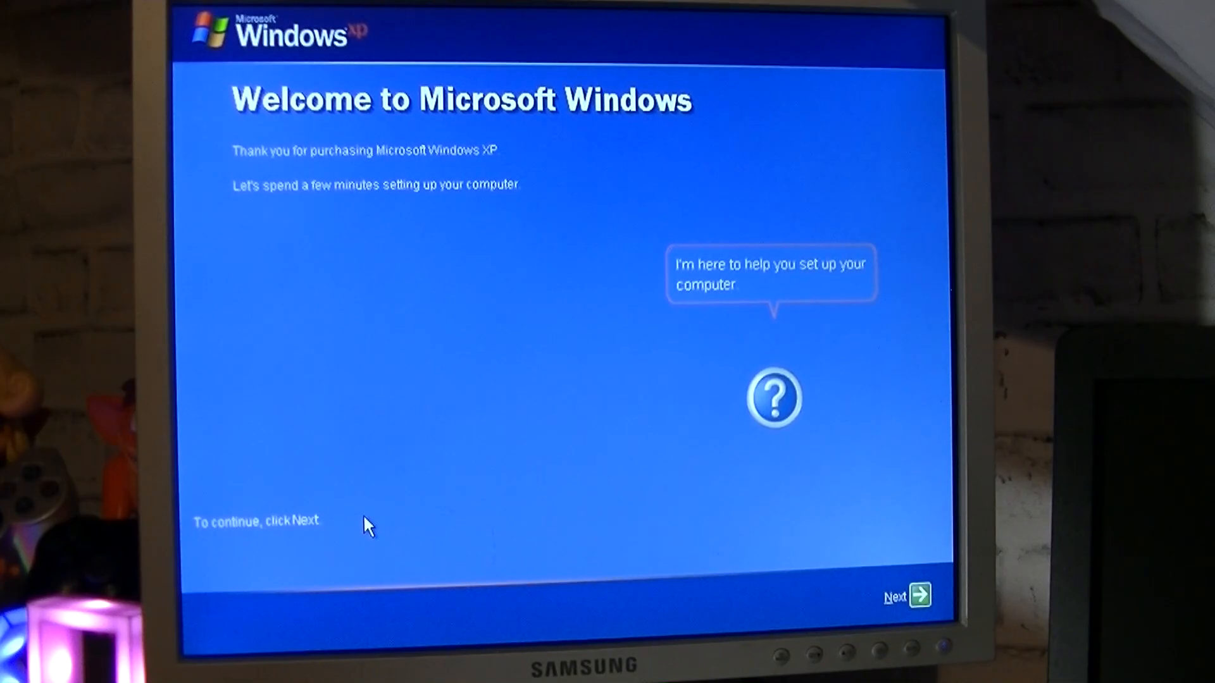
Confirm the user account names and finish setup to reach the desktop.
click(920, 595)
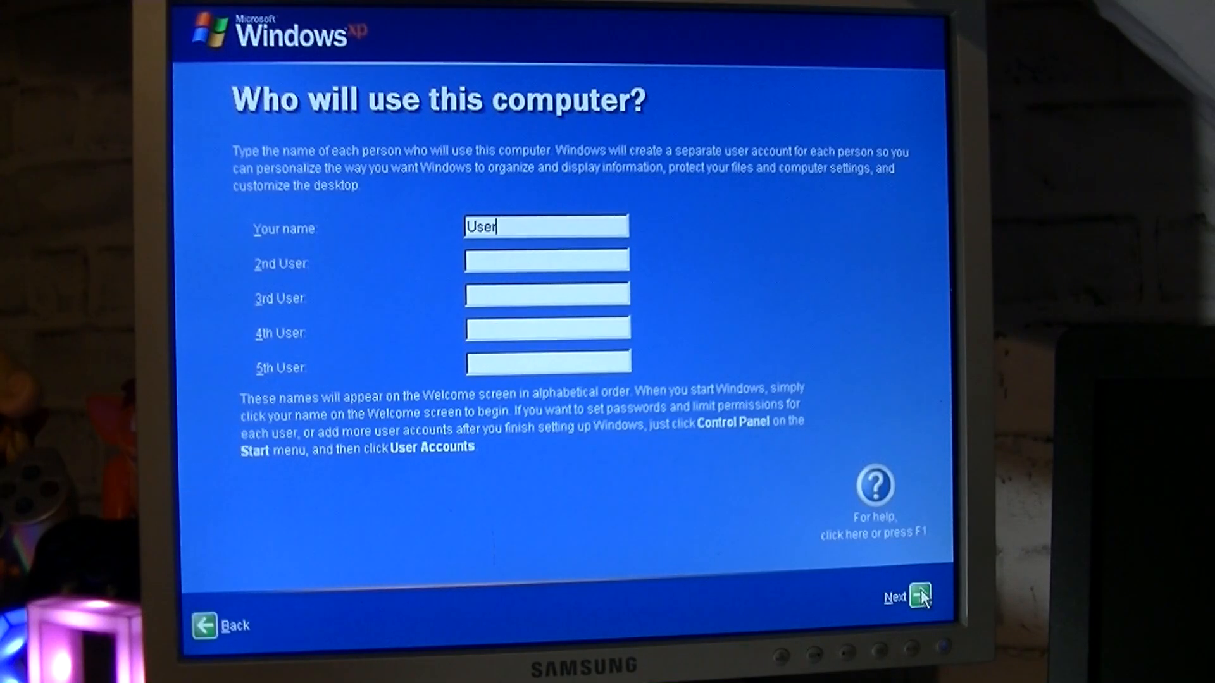
click(918, 596)
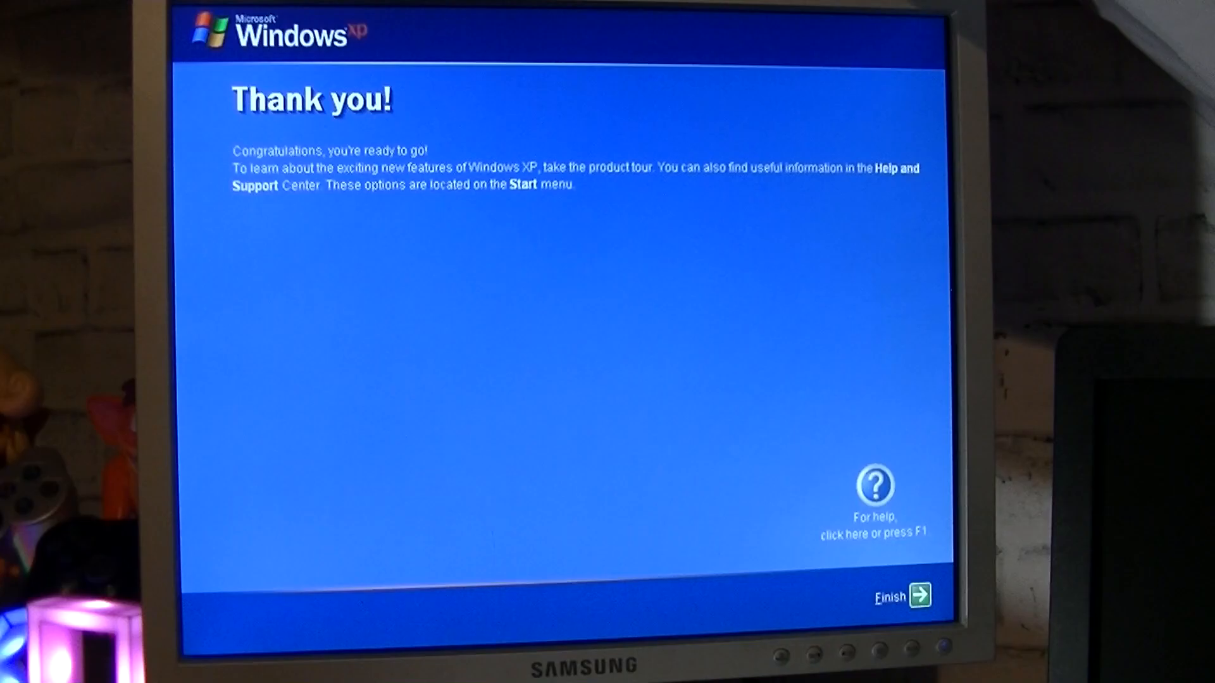
click(918, 595)
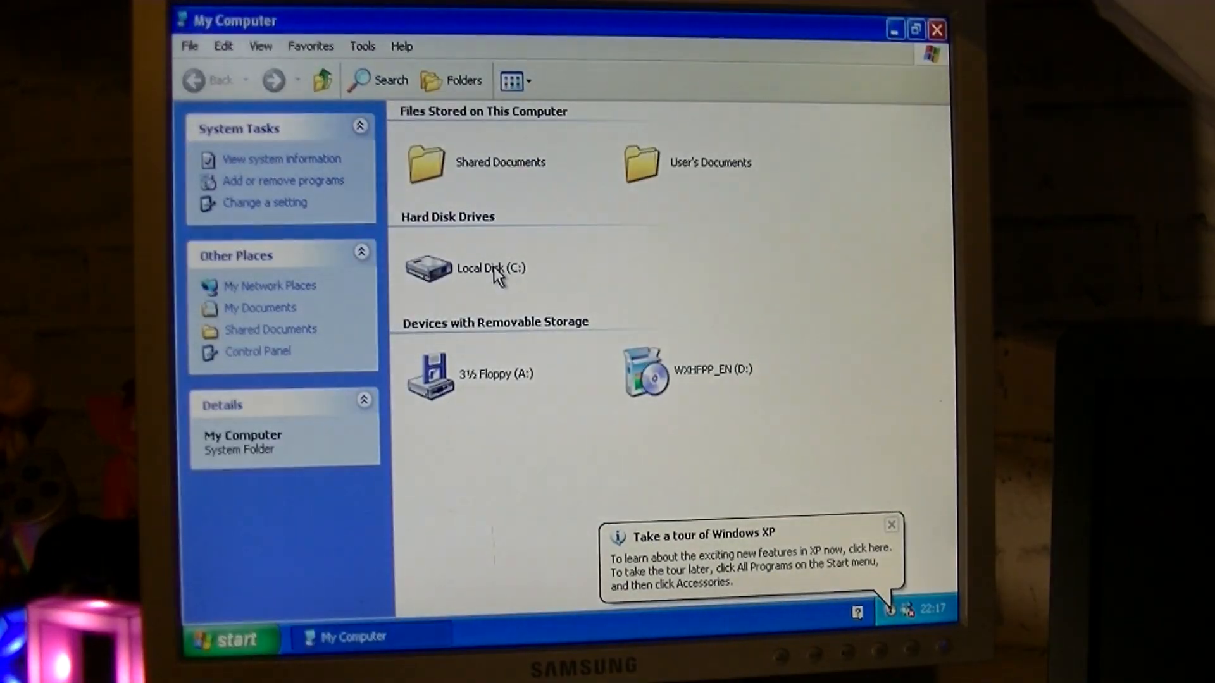
Open Local Disk C properties to check its 58.5 GB capacity.
right_click(491, 268)
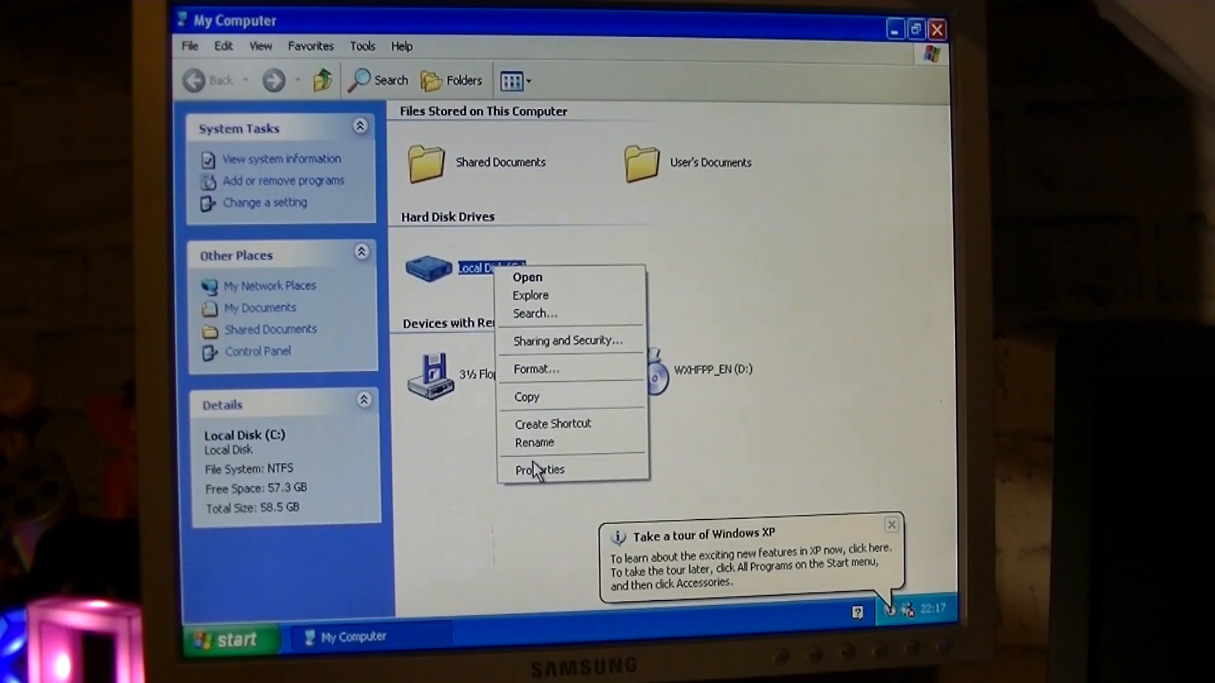
click(538, 470)
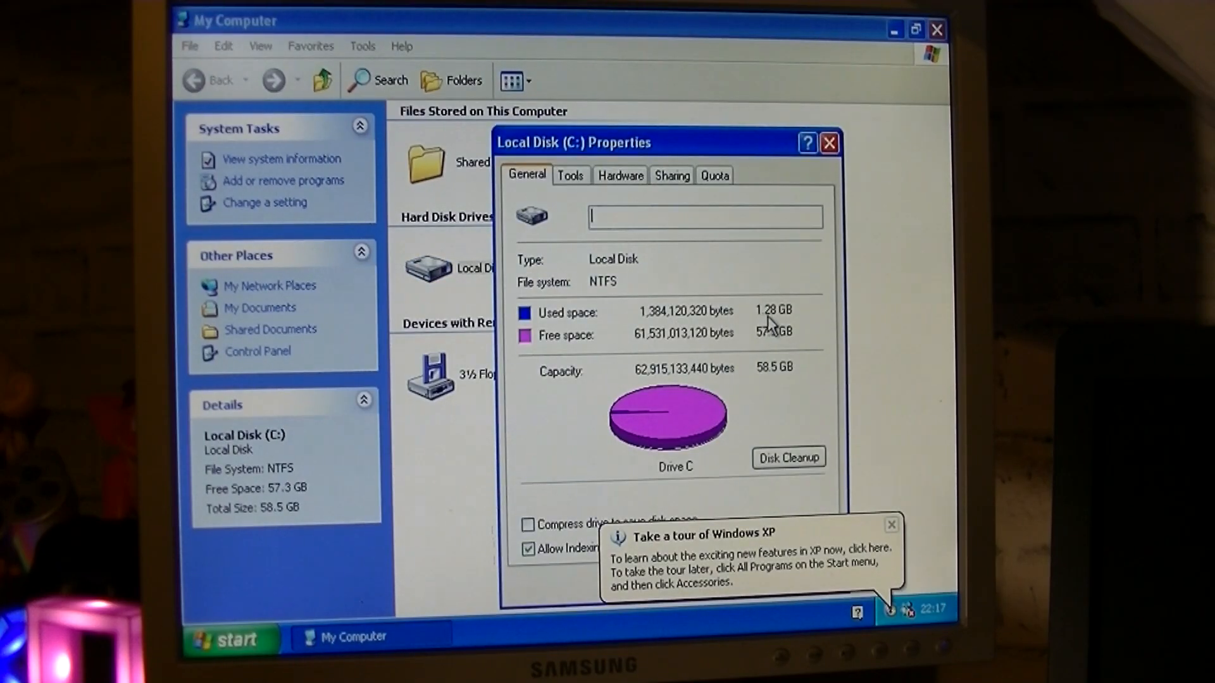
drag(659, 141, 406, 42)
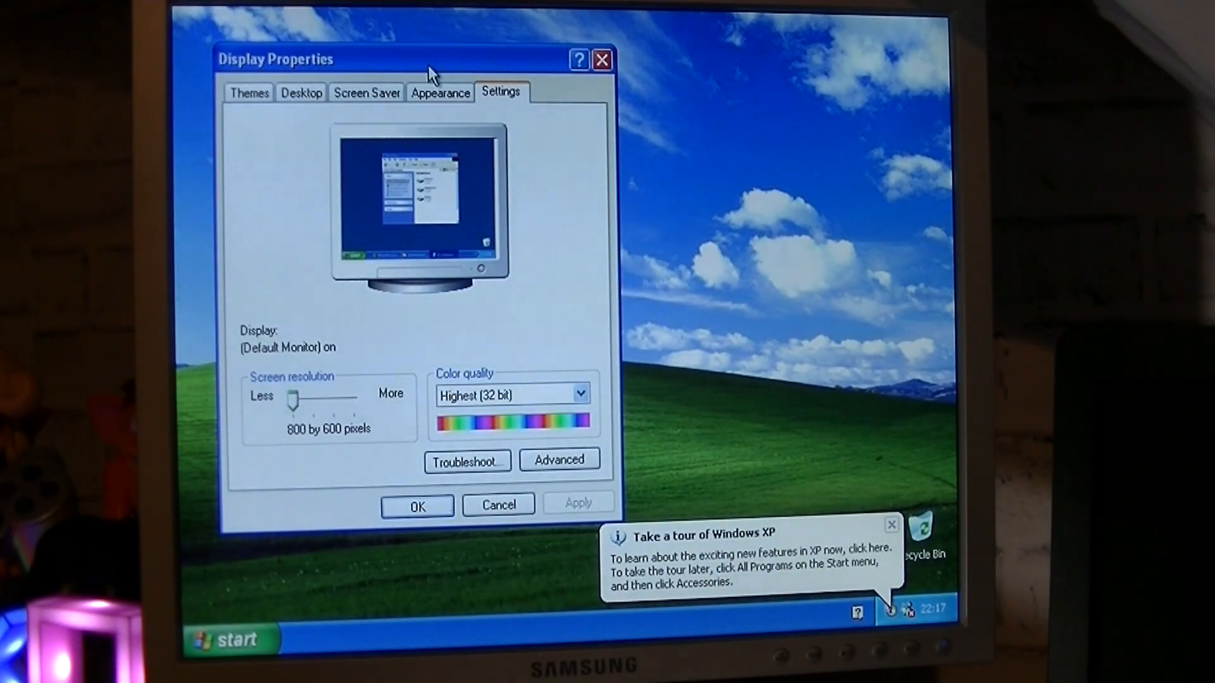
drag(431, 70, 608, 70)
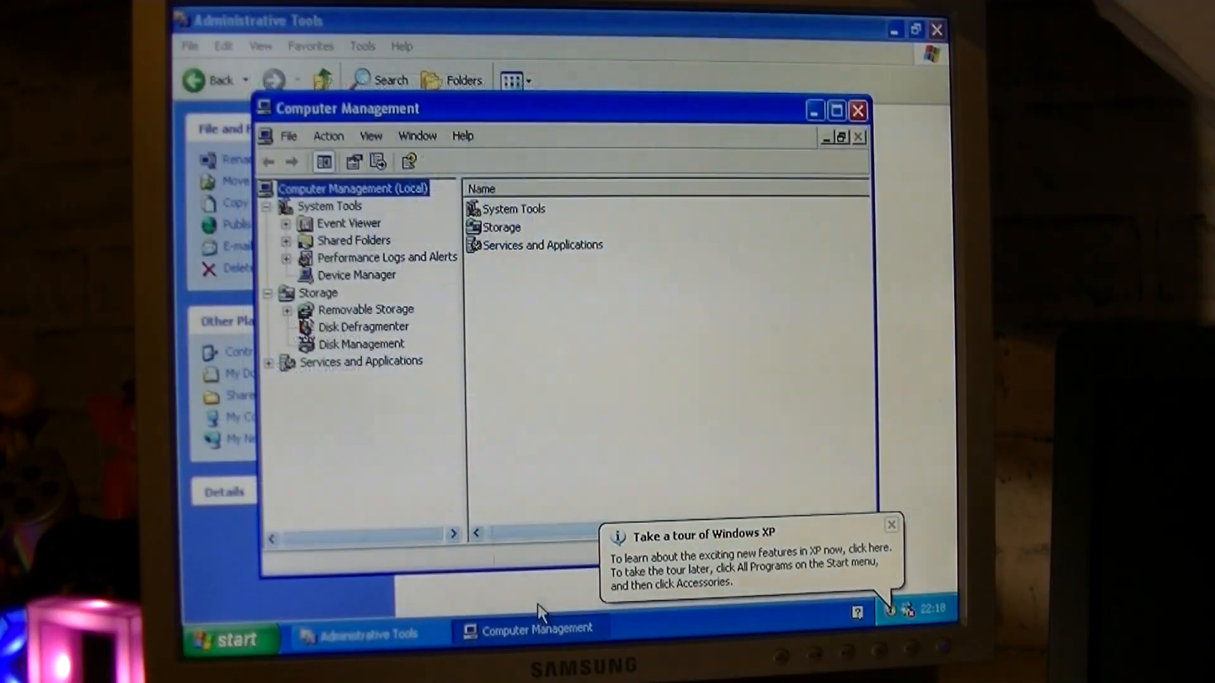
In Device Manager, reinstall the VGA Compatible Video Controller driver automatically, declining online search.
click(357, 274)
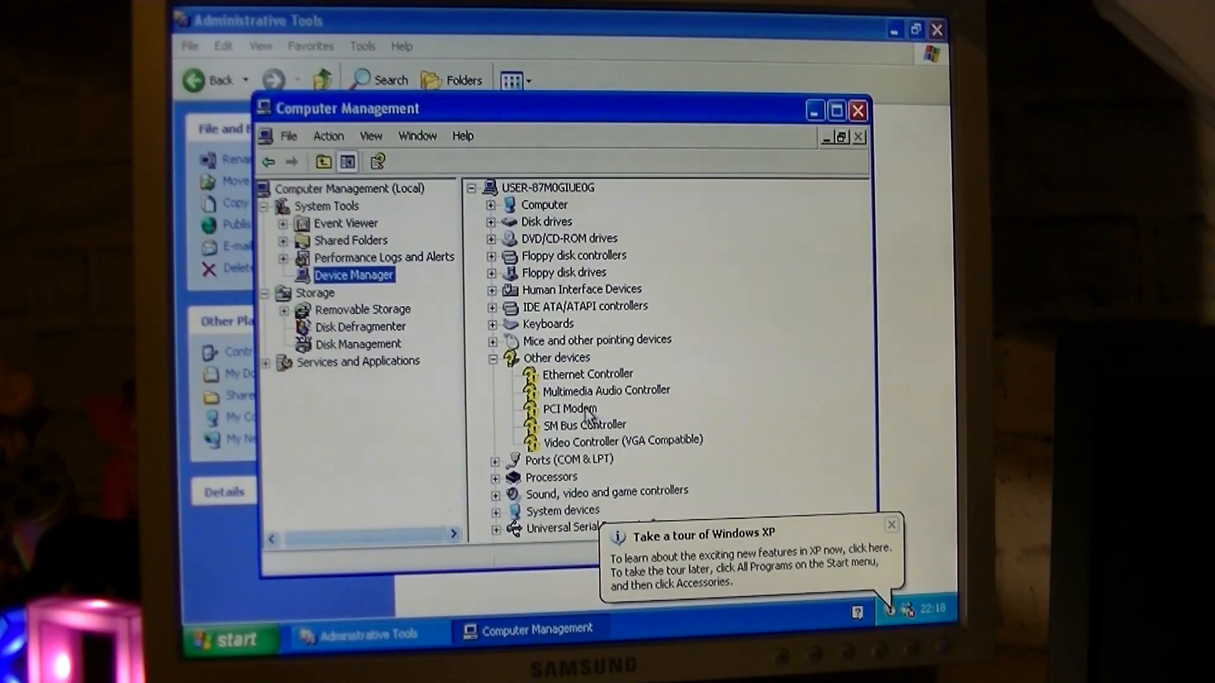
double_click(621, 441)
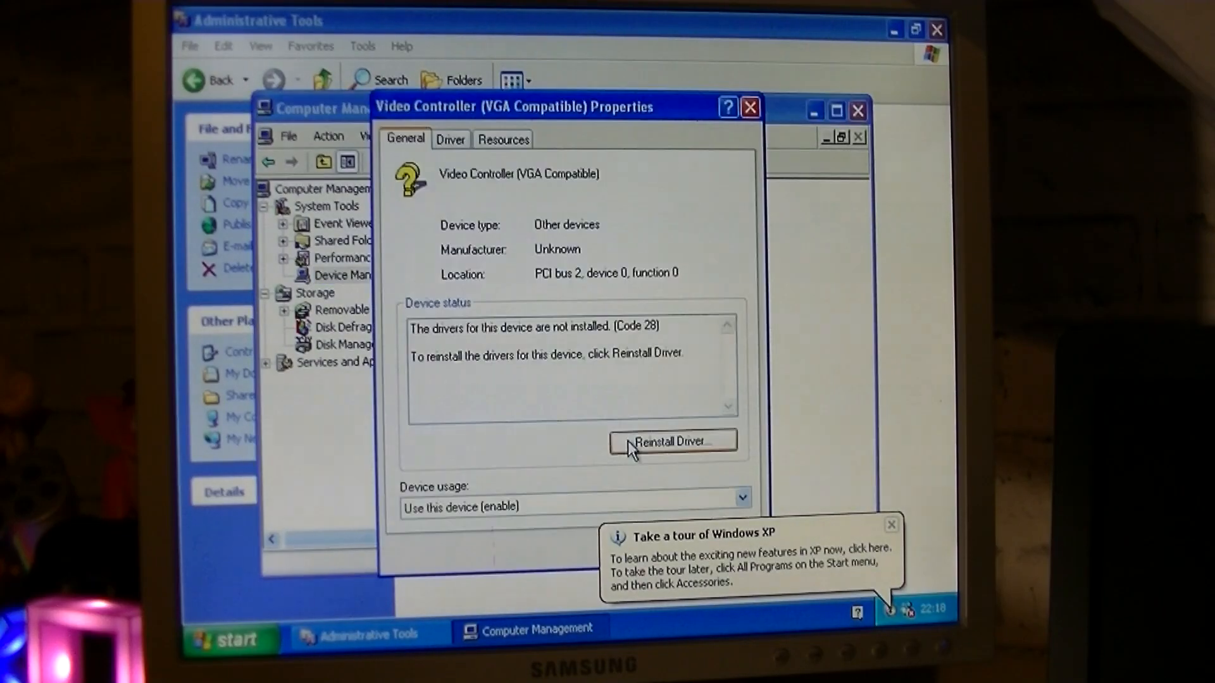
click(672, 441)
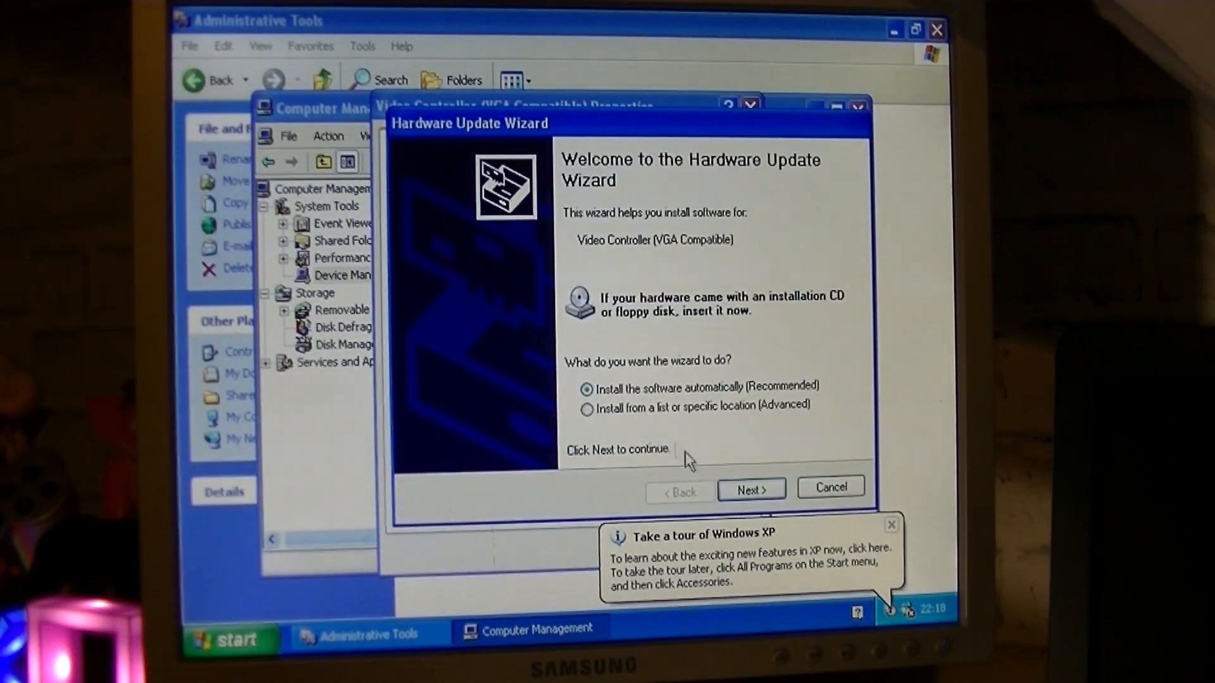
click(749, 490)
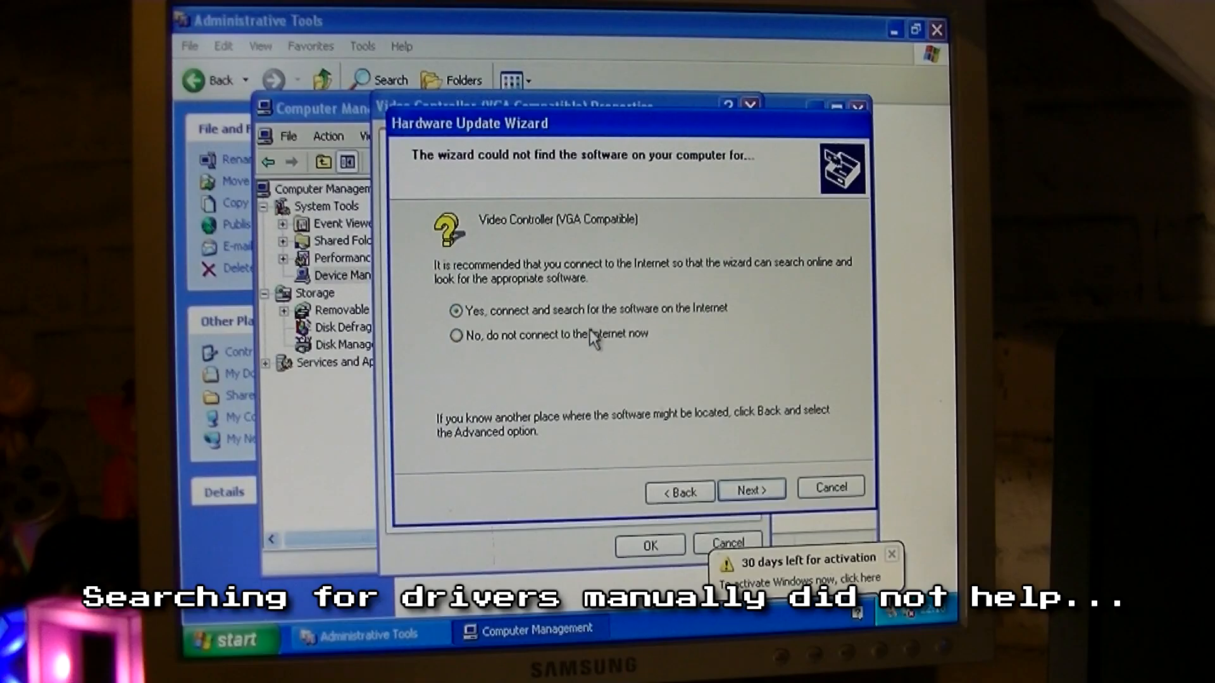
click(749, 490)
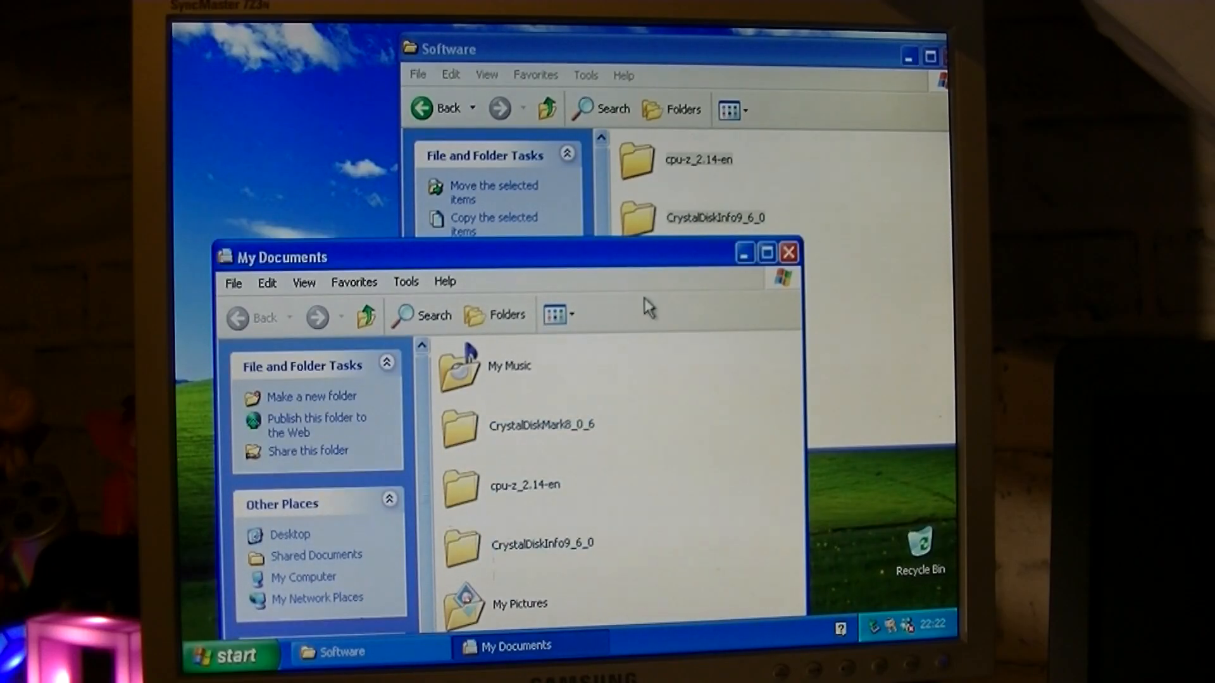
Launch DiskMark32 from CrystalDiskMark8_0_6, dismiss the Entry Point Not Found error, then use the Start menu.
double_click(460, 424)
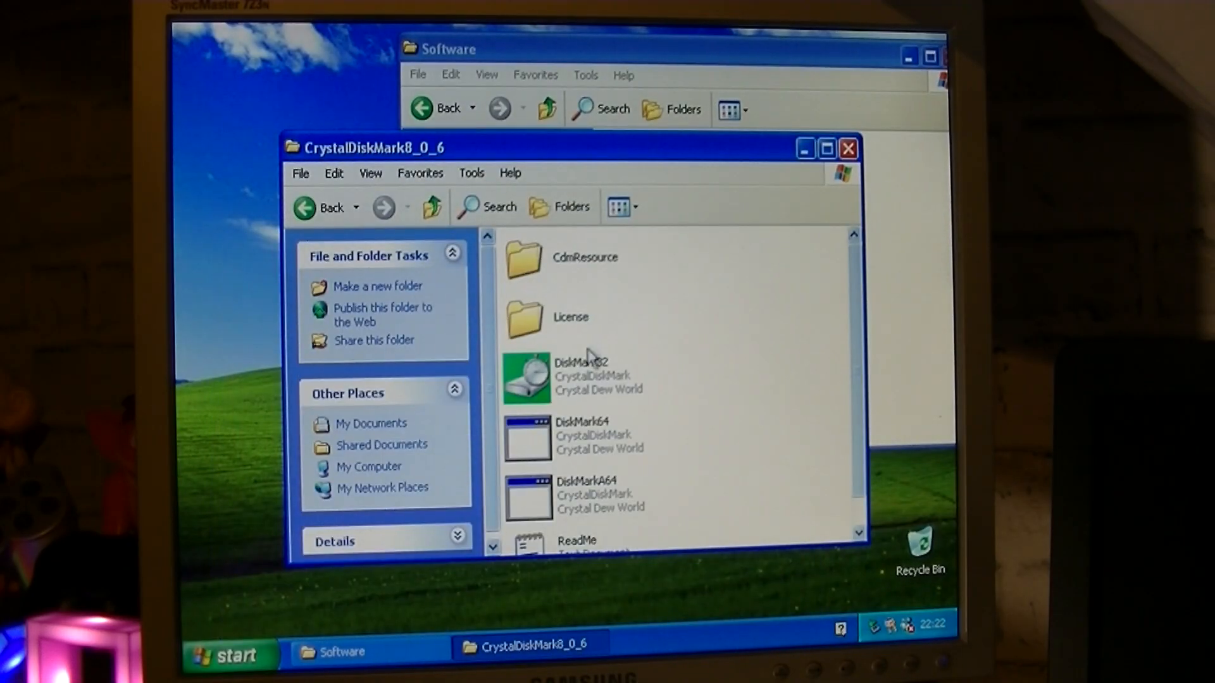
double_click(528, 377)
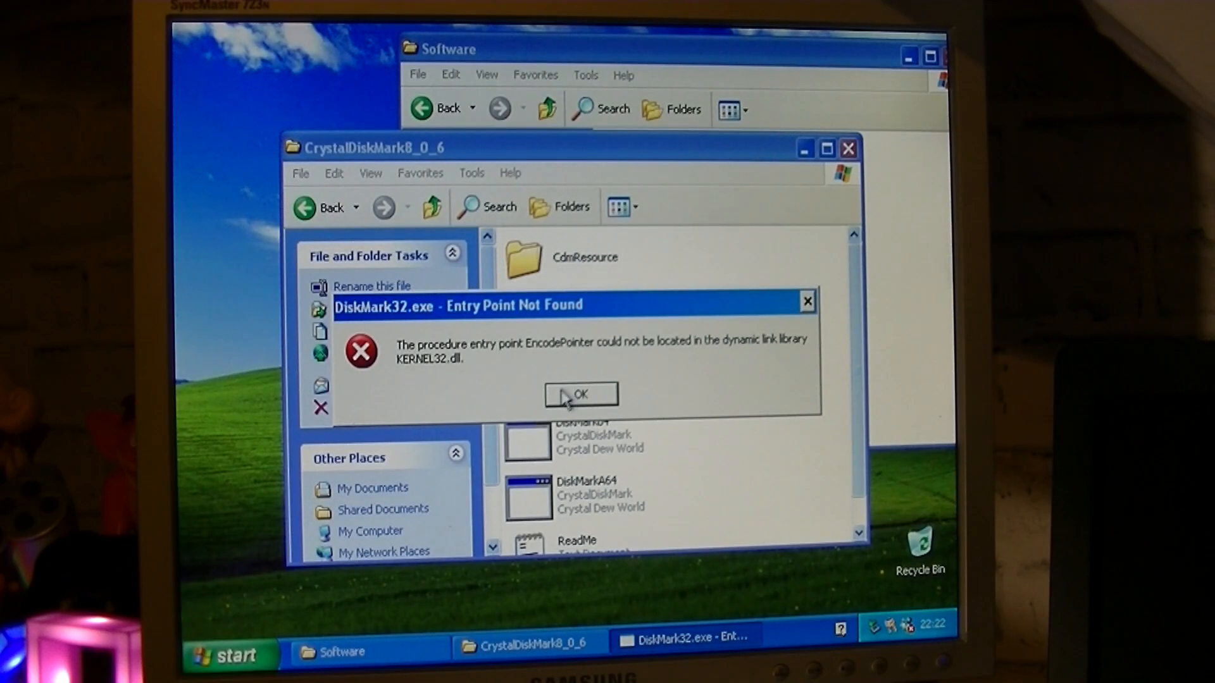
click(579, 394)
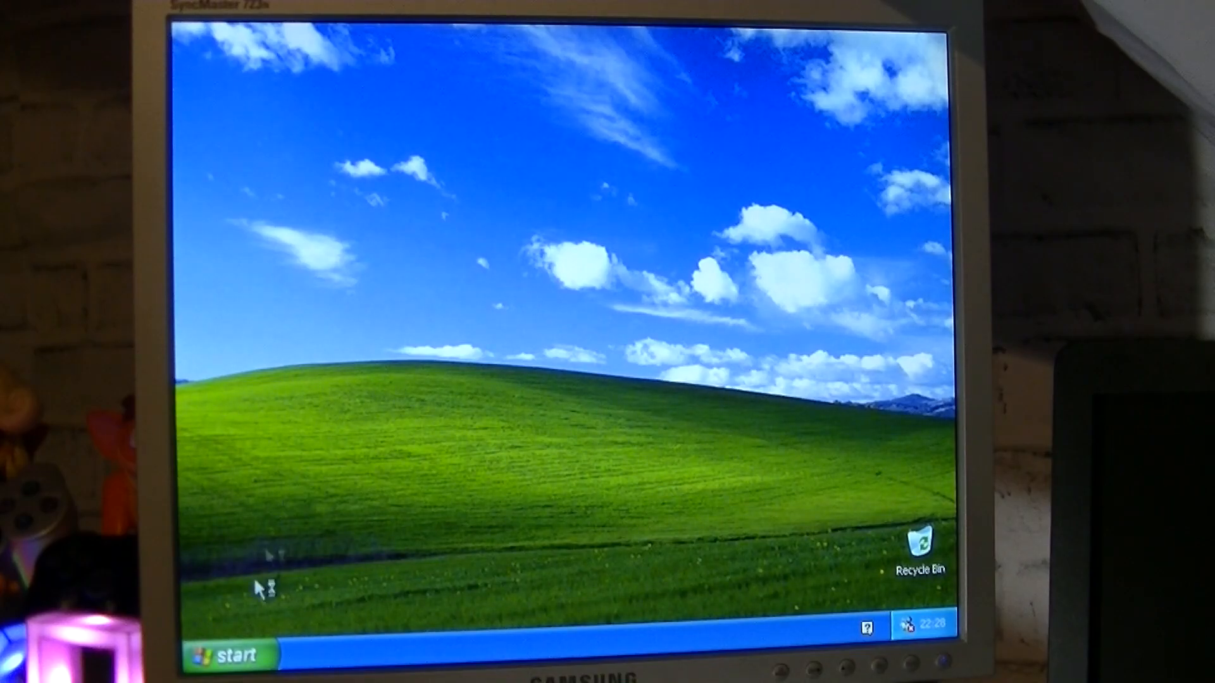
click(229, 652)
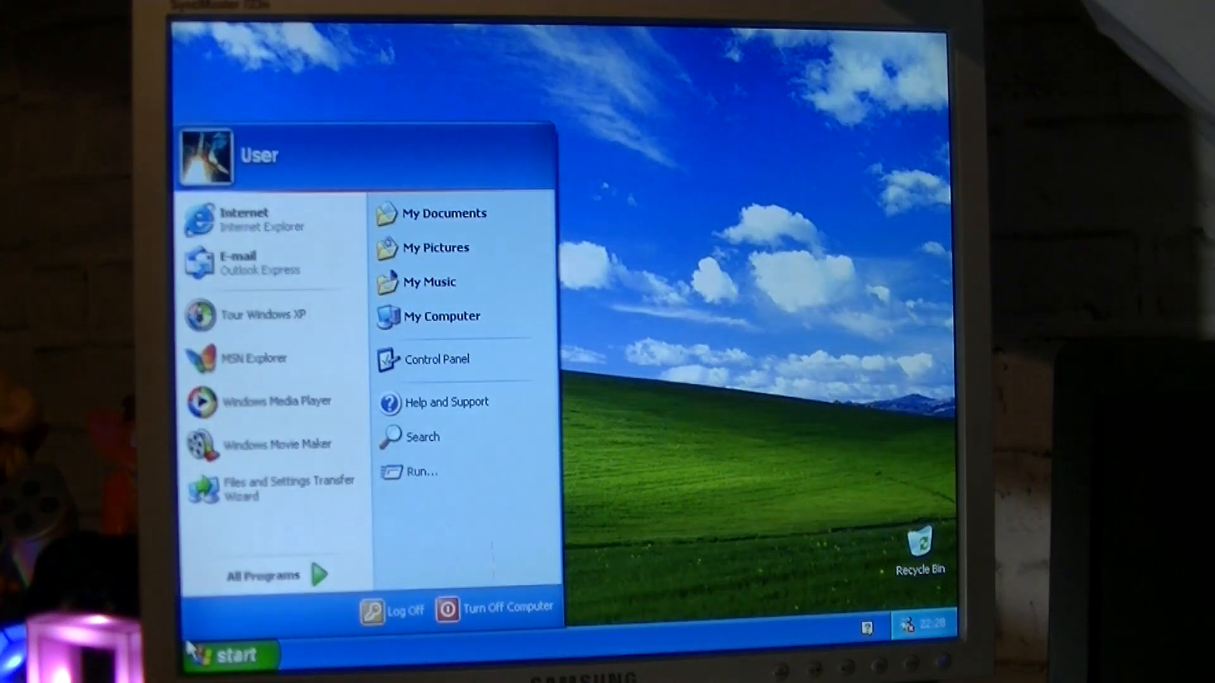
click(443, 214)
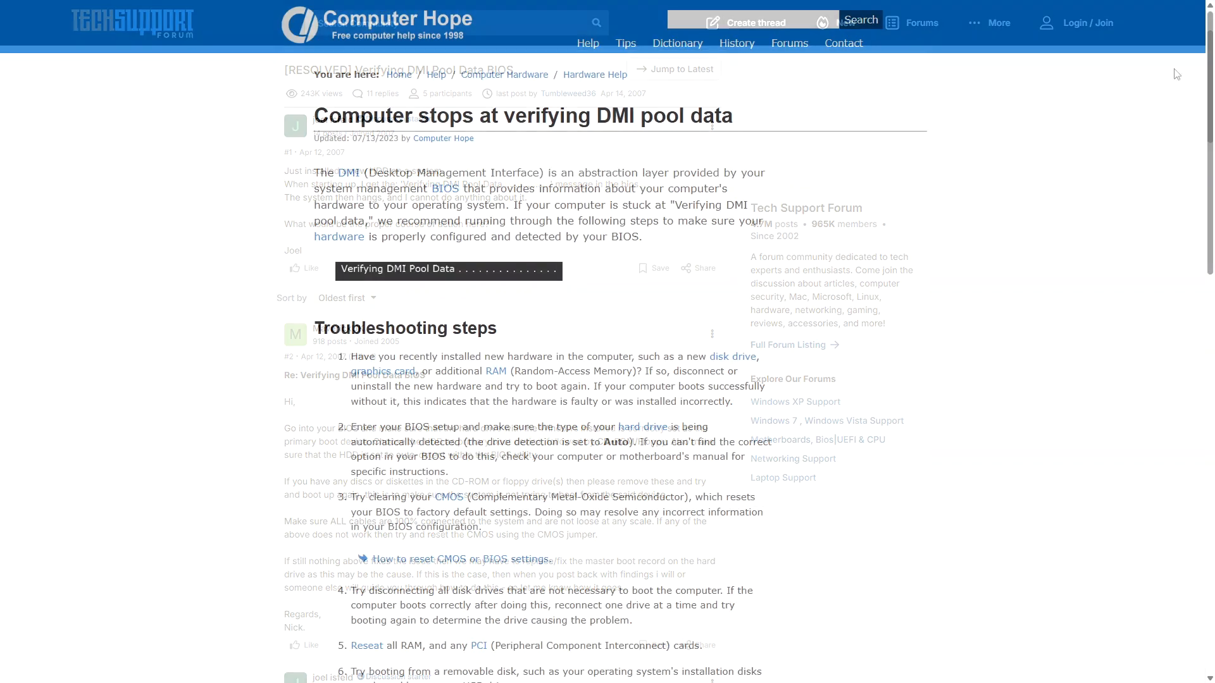
Scroll through the Computer Hope DMI pool data article's troubleshooting steps.
scroll(down, 3)
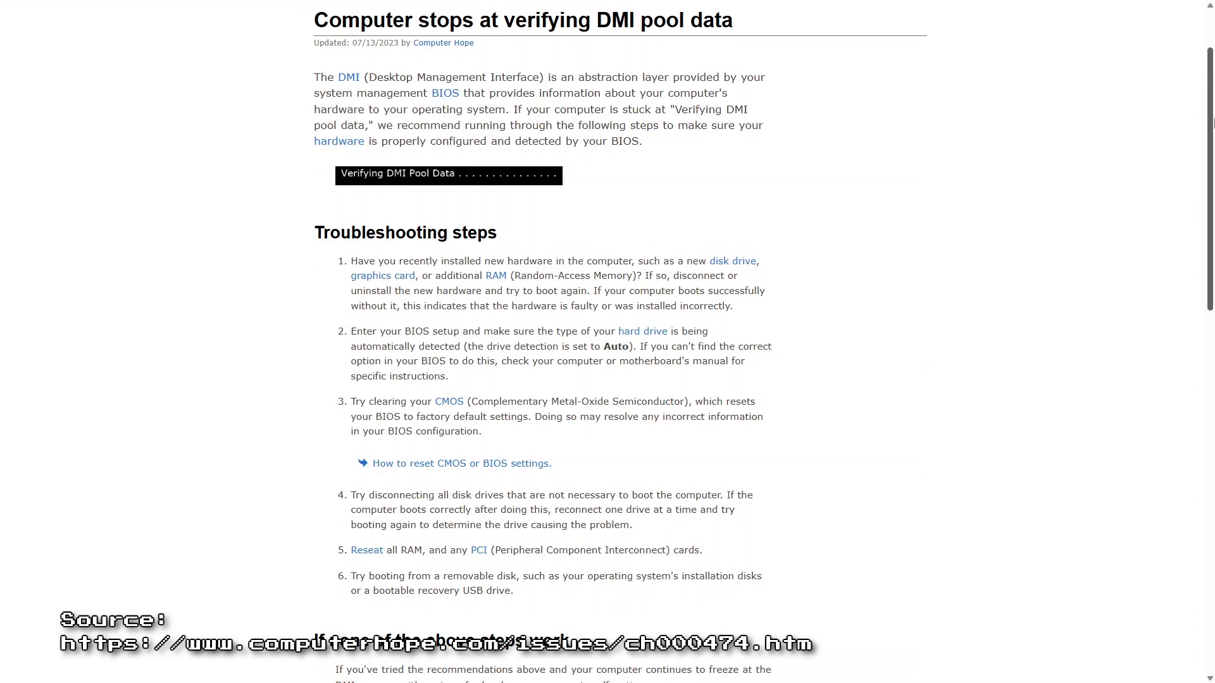
scroll(down, 3)
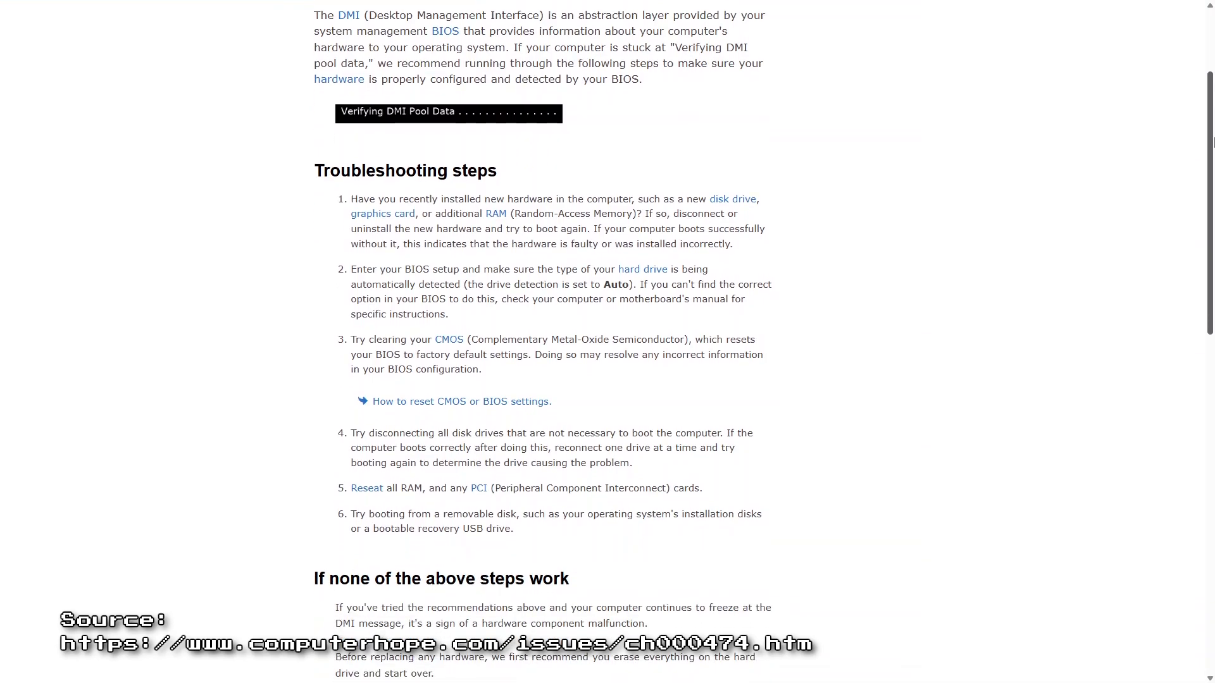
scroll(down, 3)
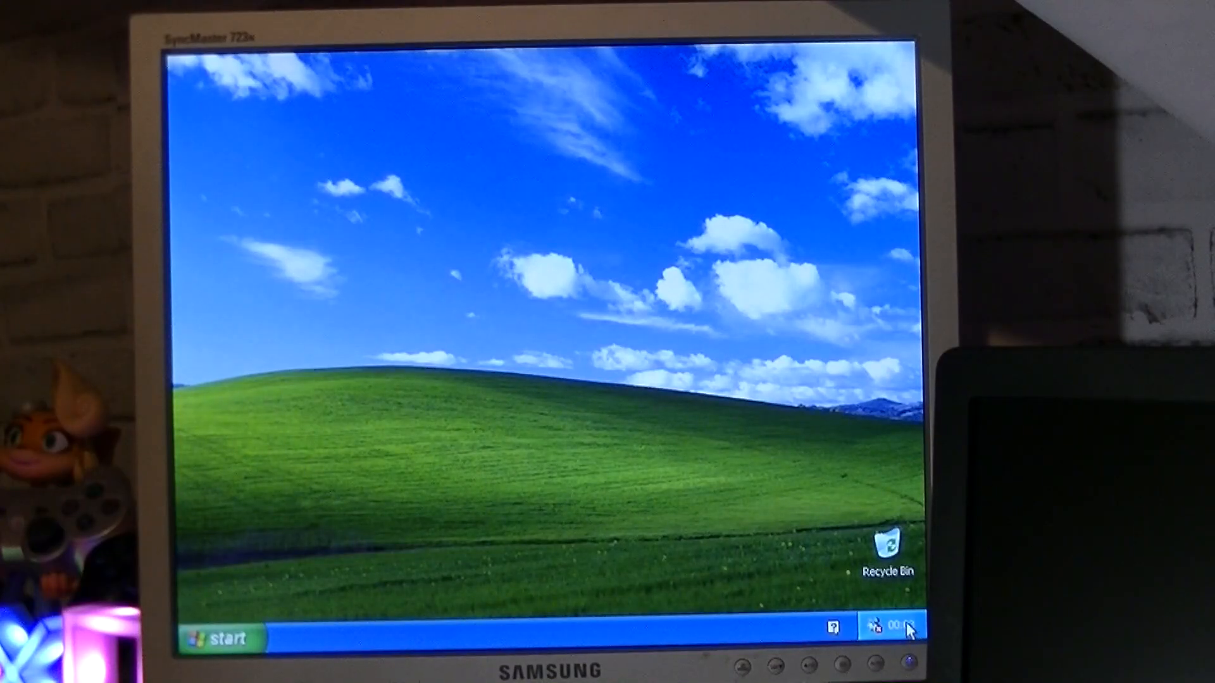
Answer the Windows Product Activation prompt that blocks logon.
double_click(895, 628)
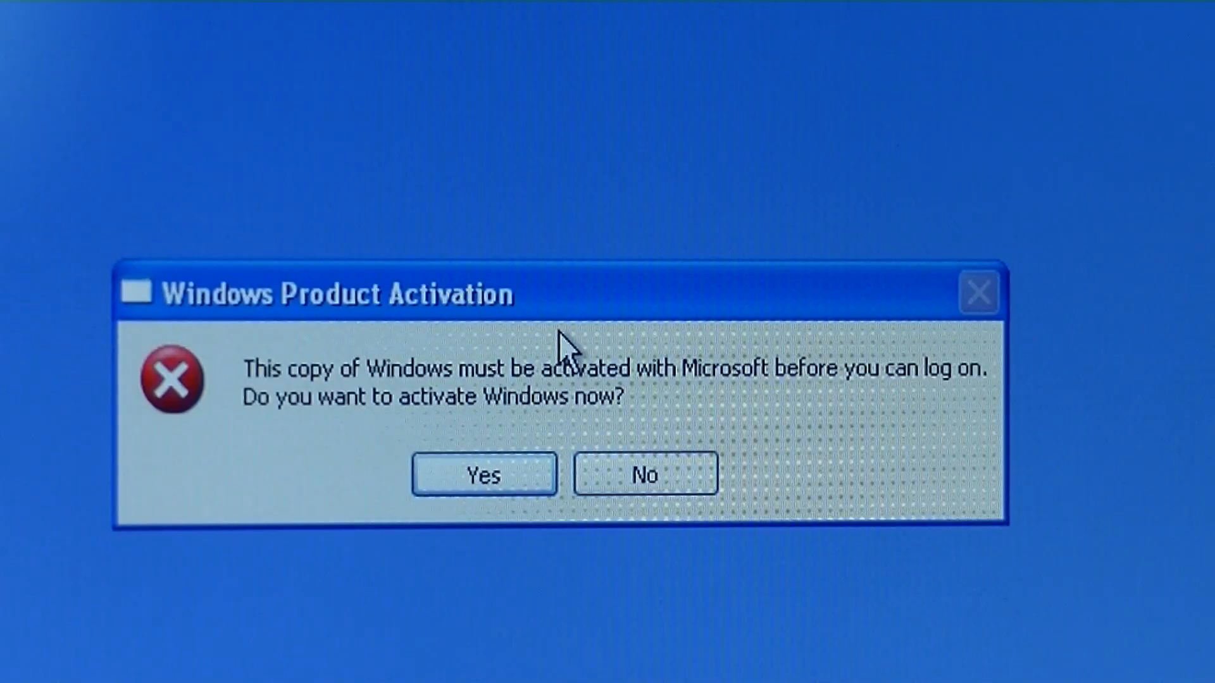
click(645, 473)
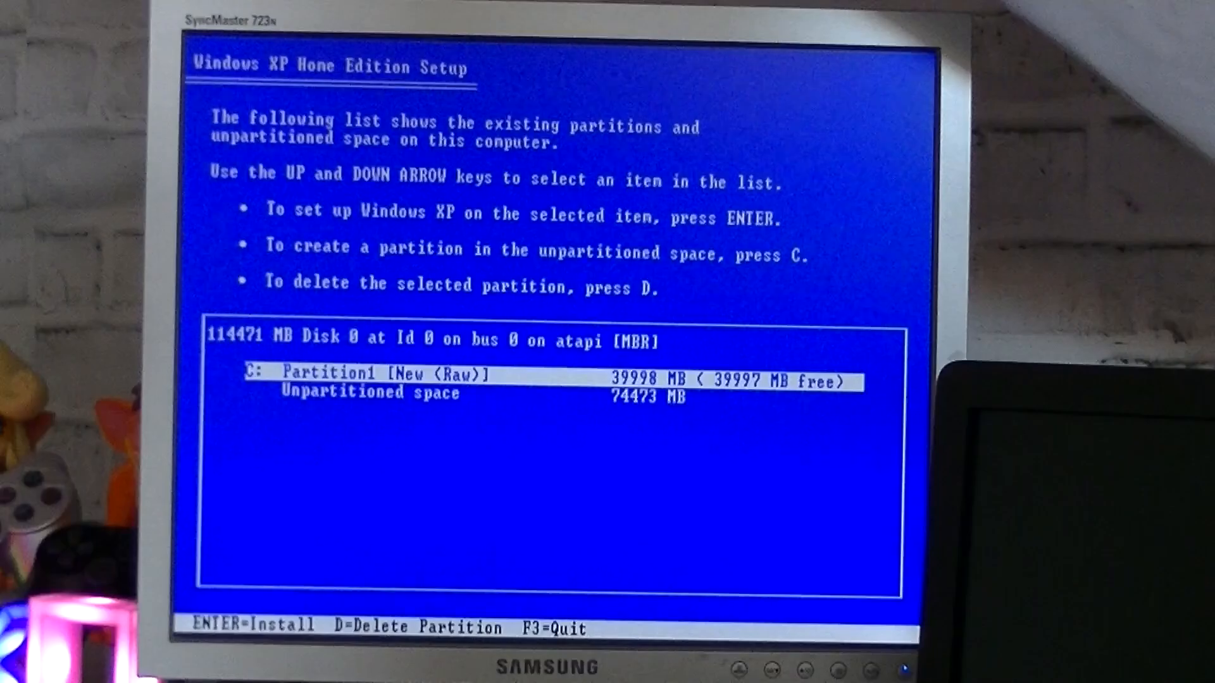
Install Windows XP on the 39998 MB Partition1, then pass Welcome and finish at Thank you.
key(enter)
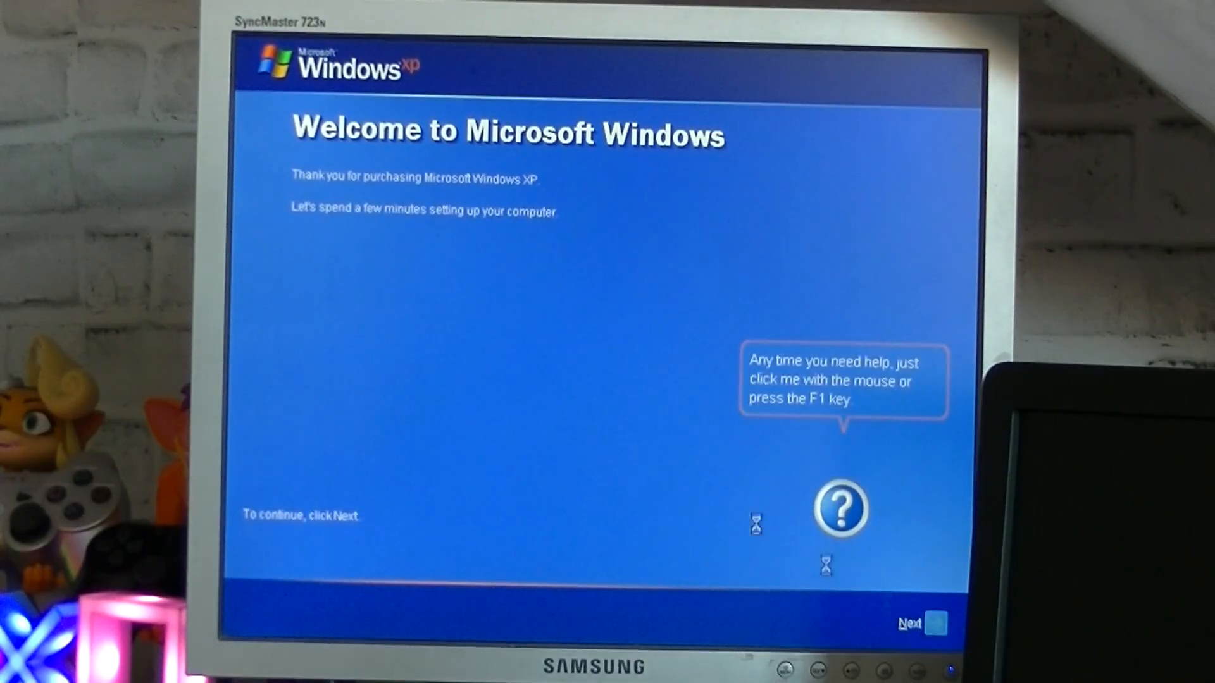
click(910, 622)
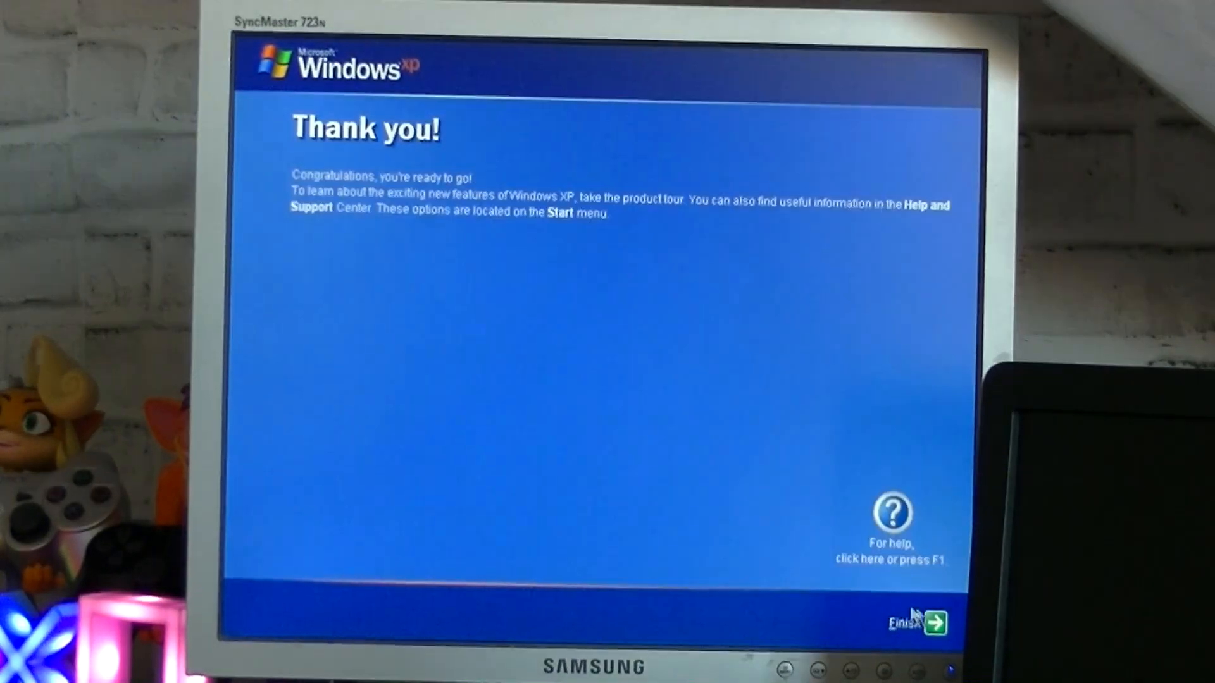
click(938, 624)
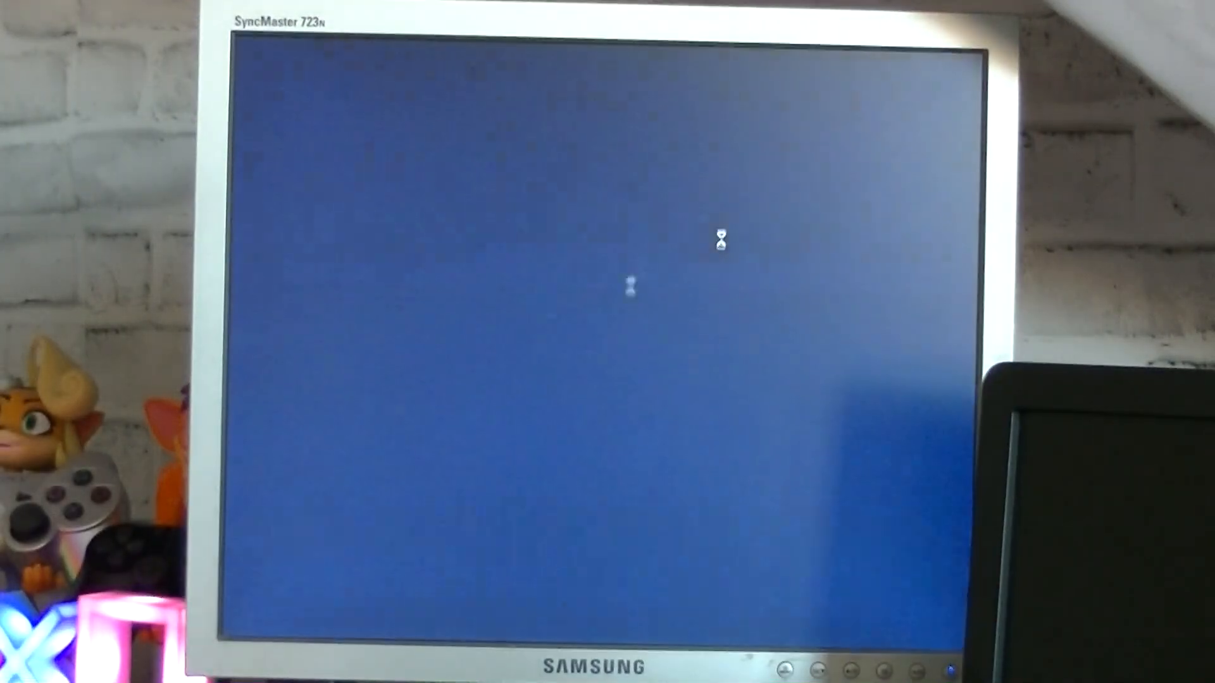